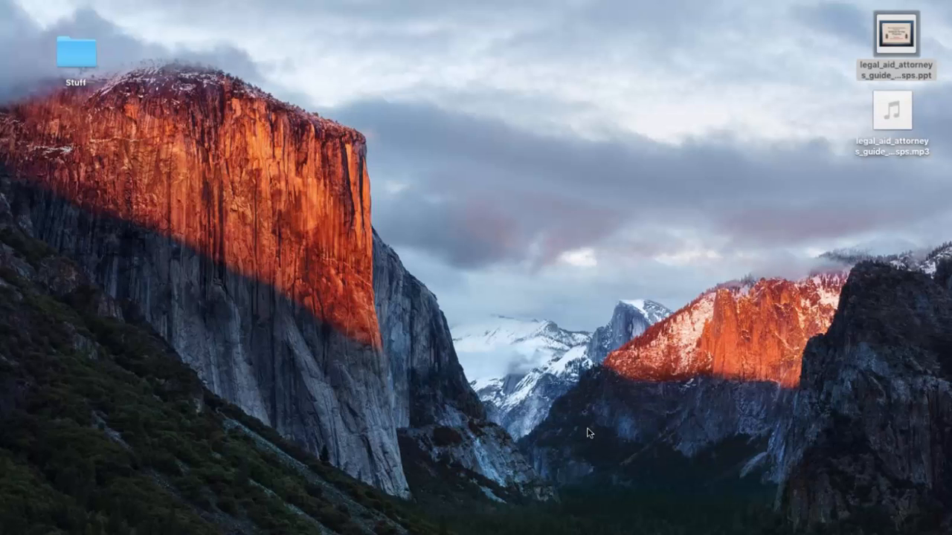
pyautogui.moveTo(574, 528)
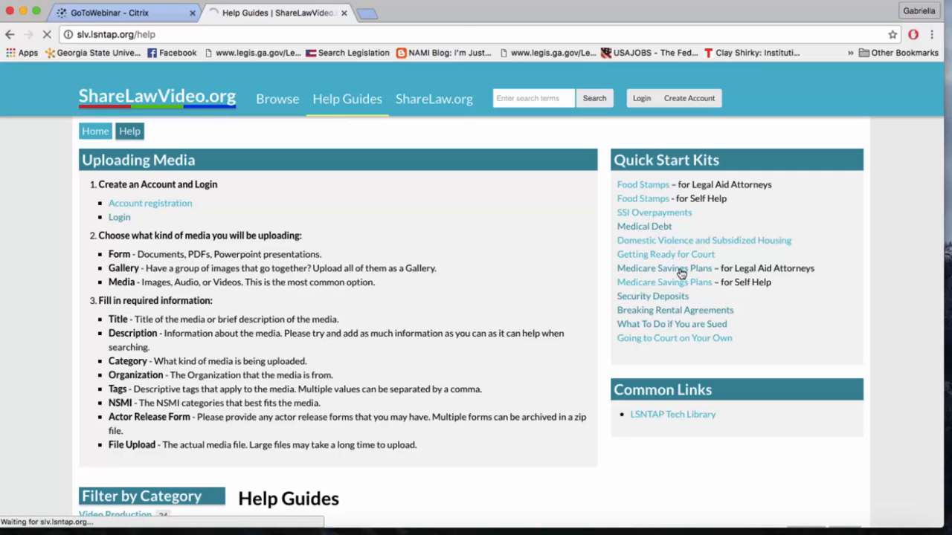
# Open the Medicare Savings Plans for Legal Aid Attorneys example and scroll to its MP3 and template links
pyautogui.click(663, 268)
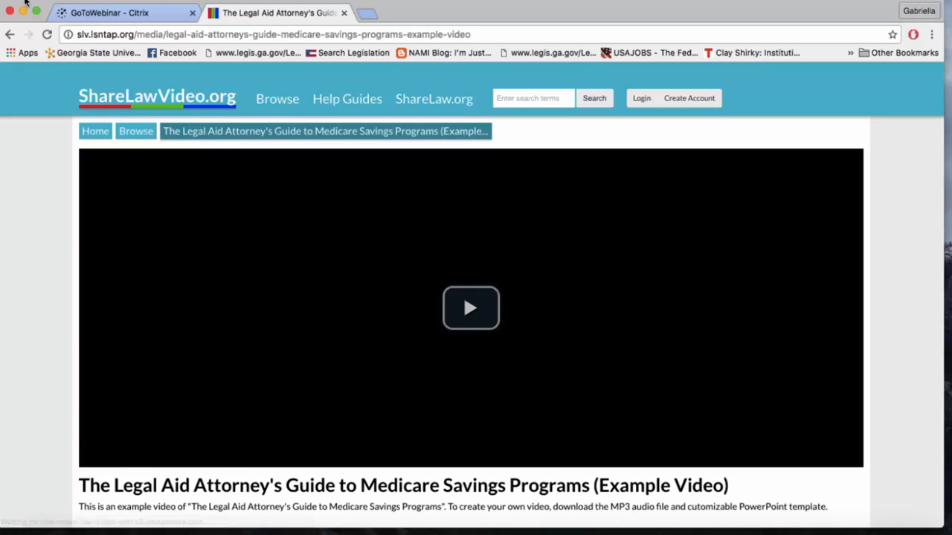
pyautogui.moveTo(870, 271)
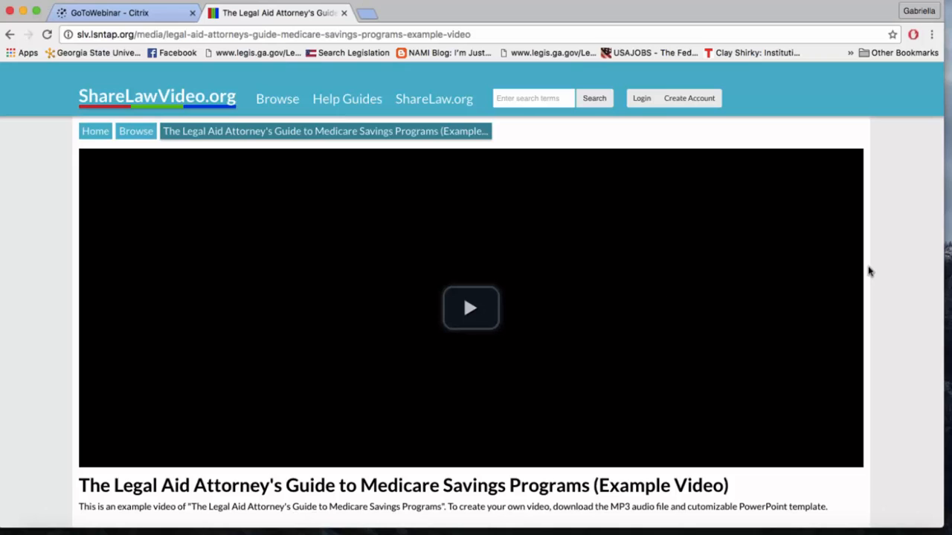
pyautogui.scroll(-3)
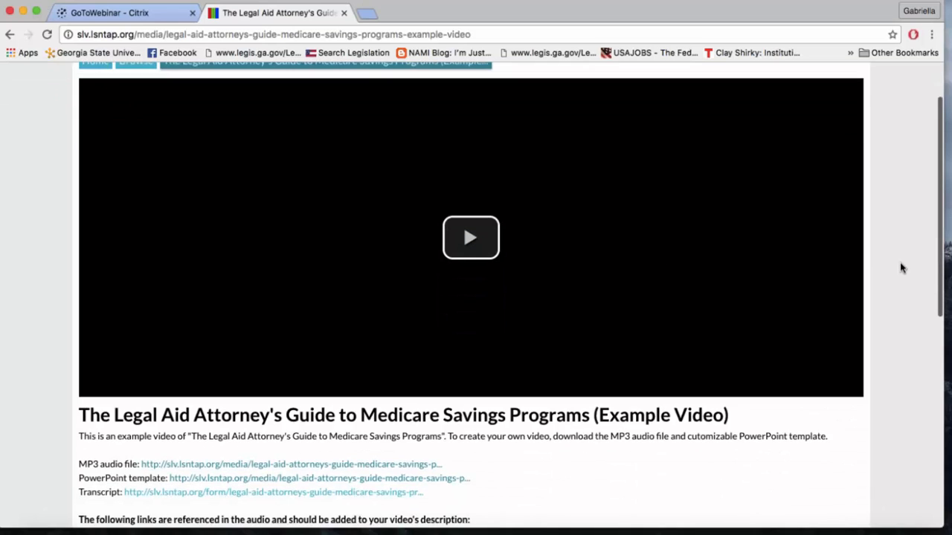
pyautogui.scroll(-3)
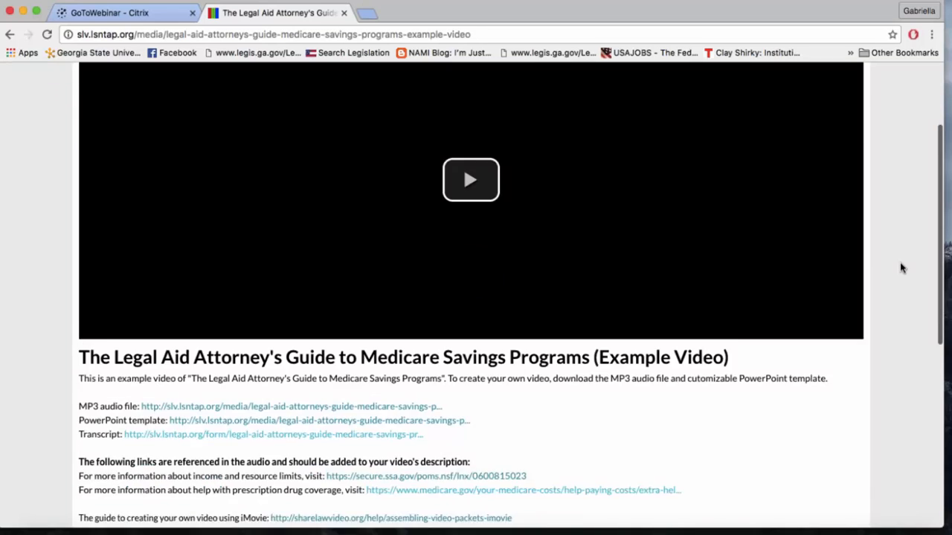
pyautogui.scroll(-3)
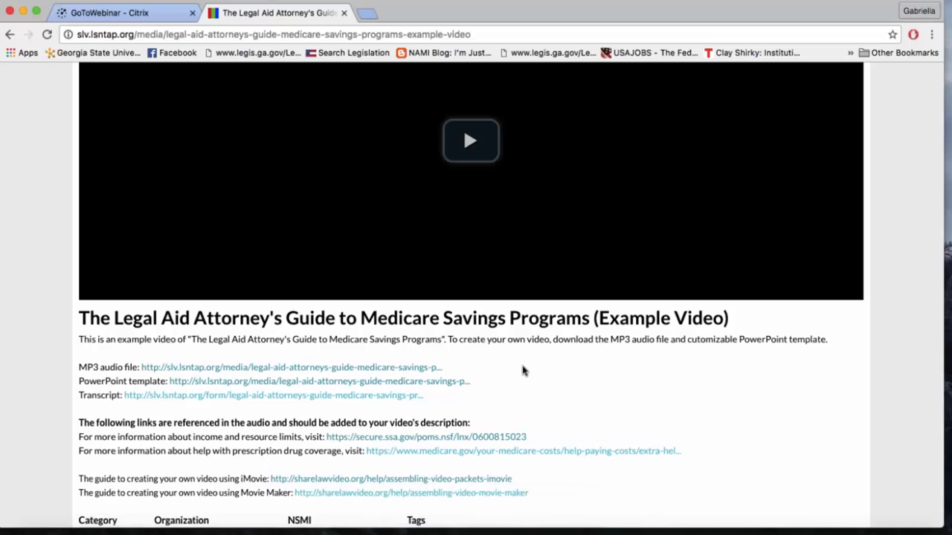
pyautogui.moveTo(632, 401)
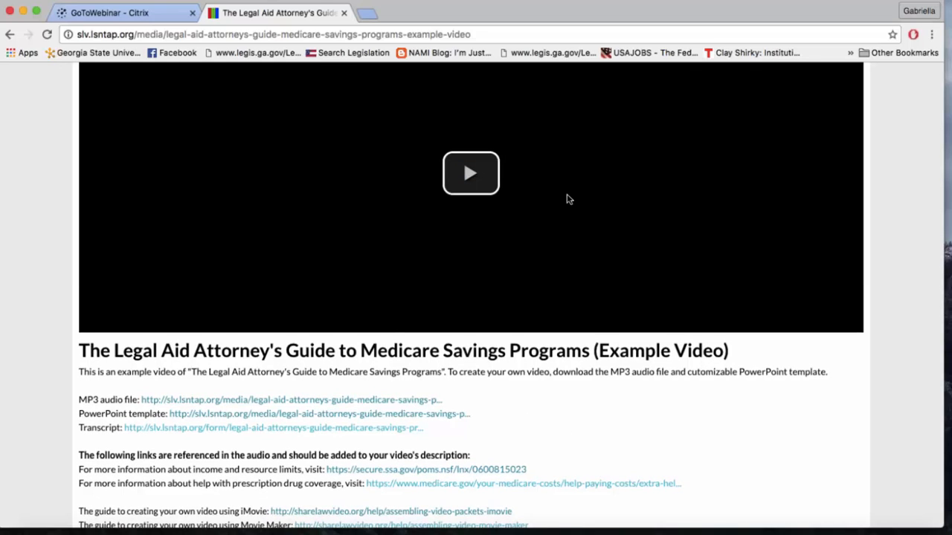
pyautogui.moveTo(891, 303)
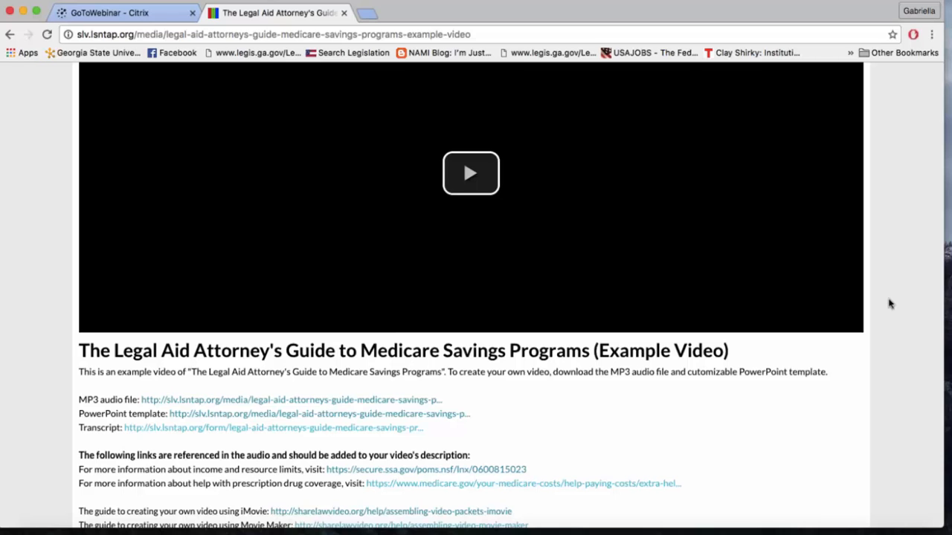
pyautogui.scroll(3)
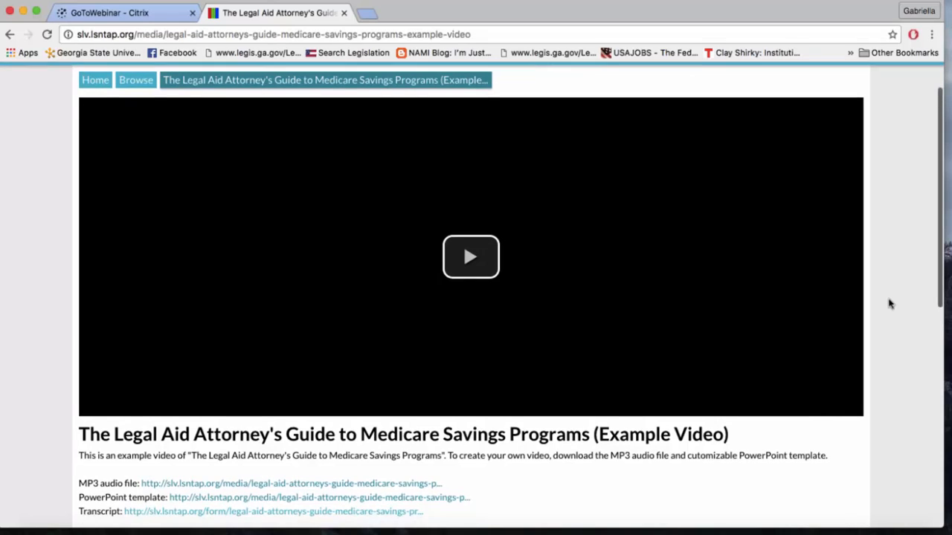
pyautogui.scroll(-3)
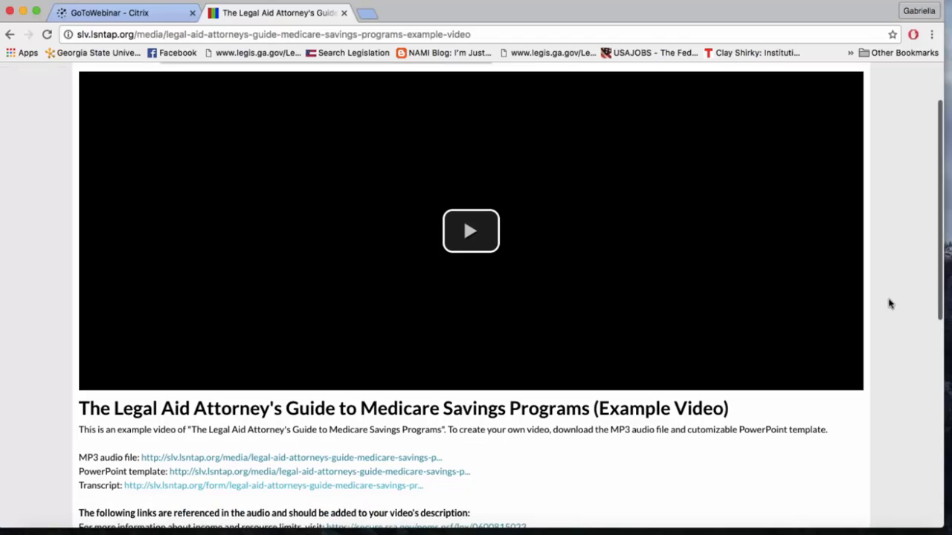
pyautogui.scroll(-3)
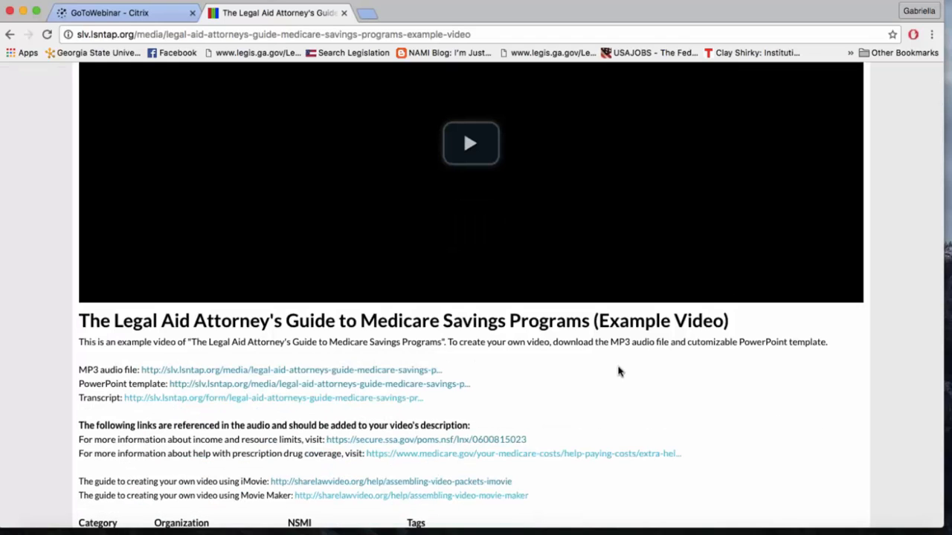
pyautogui.moveTo(455, 389)
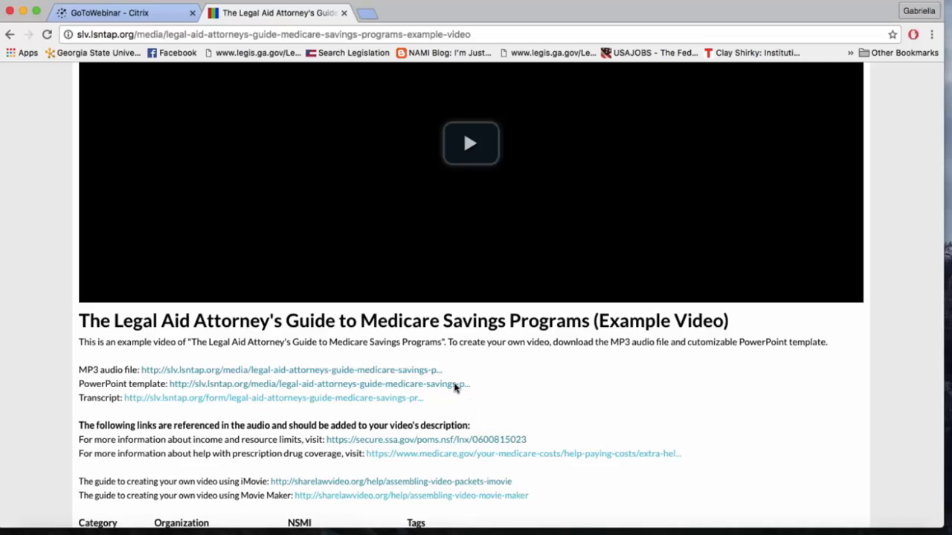
pyautogui.moveTo(414, 375)
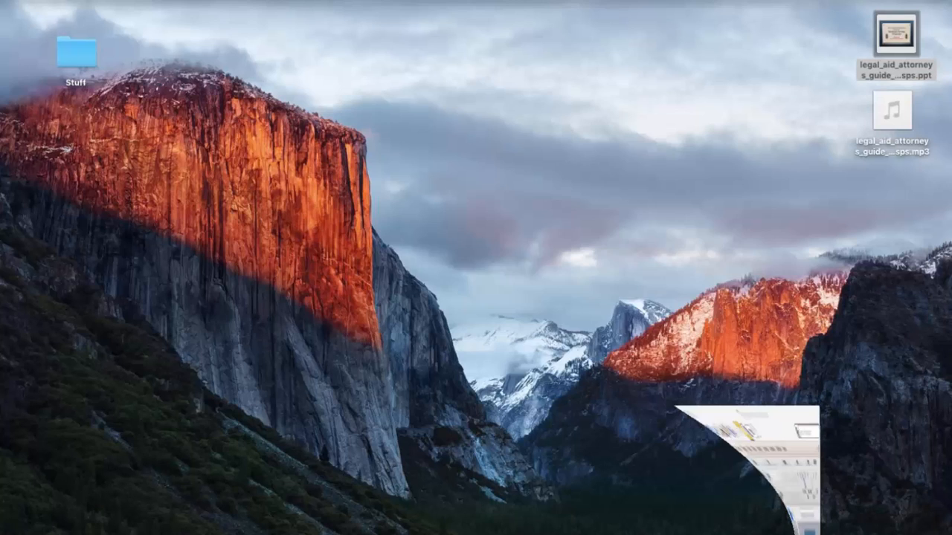
# Open legal_aid_attorneys_guide_to_msps.ppt from the desktop in PowerPoint
pyautogui.doubleClick(895, 33)
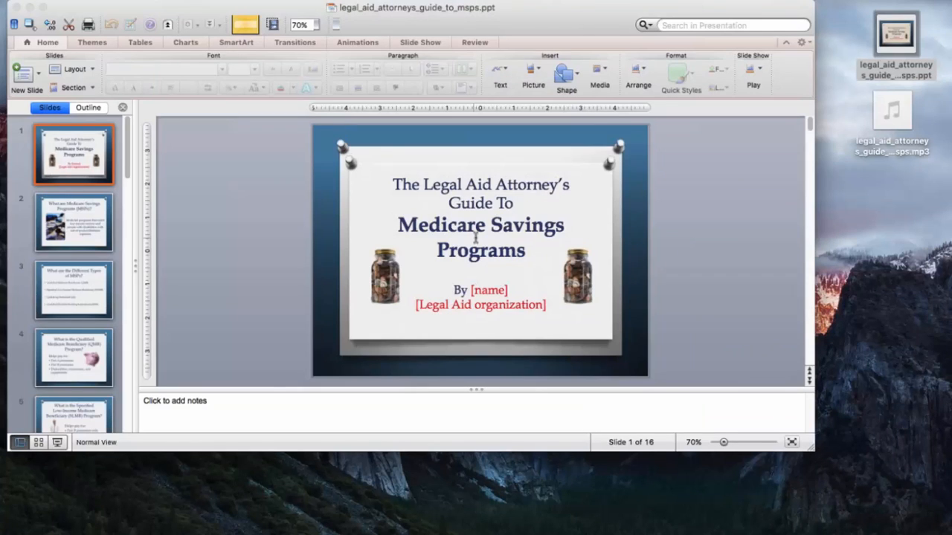
pyautogui.moveTo(236, 208)
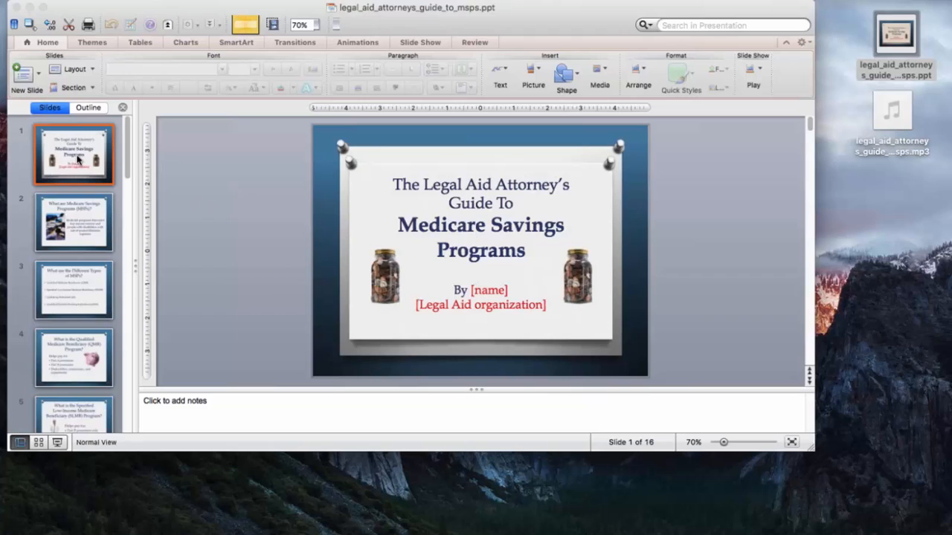
pyautogui.moveTo(74, 222)
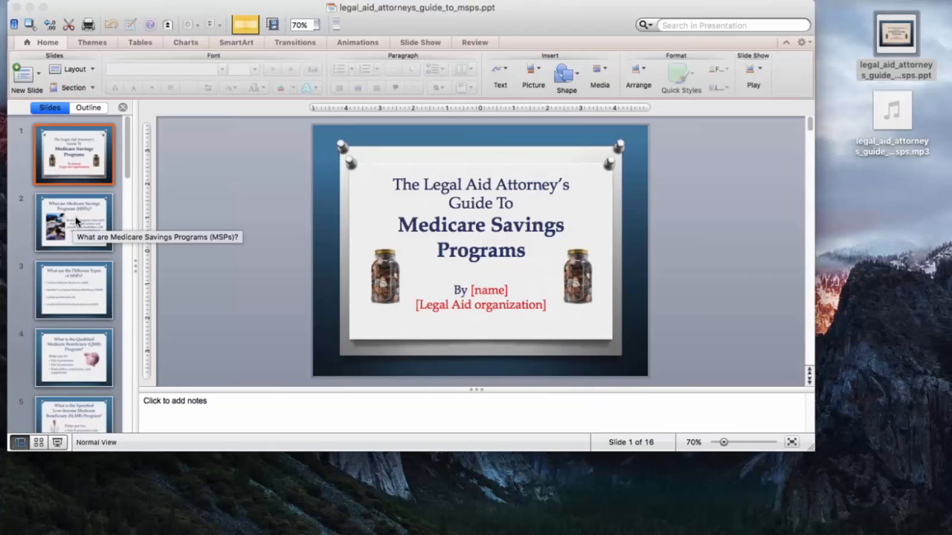
pyautogui.moveTo(333, 364)
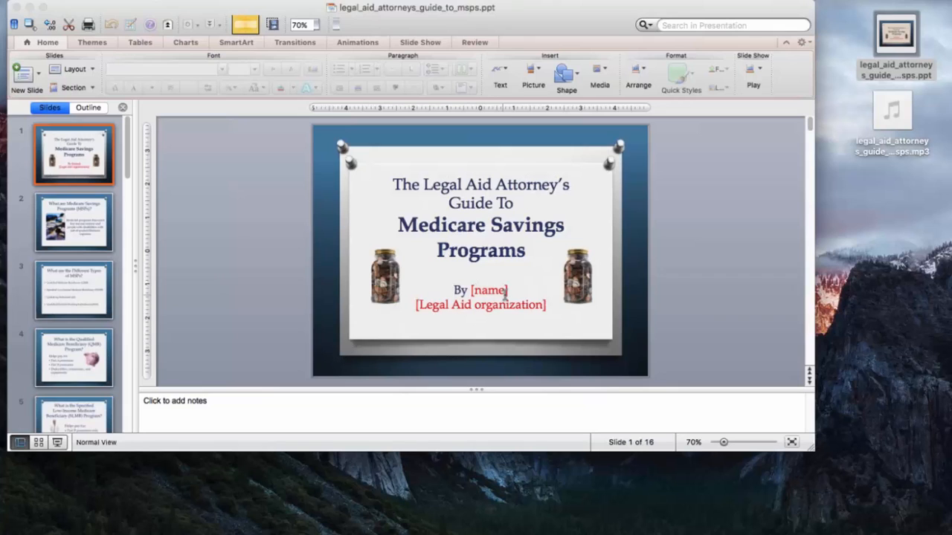
# Fill the title slide byline with the presenter's name and Atlanta Legal Aid
pyautogui.click(480, 297)
pyautogui.write('By Gab Rich')
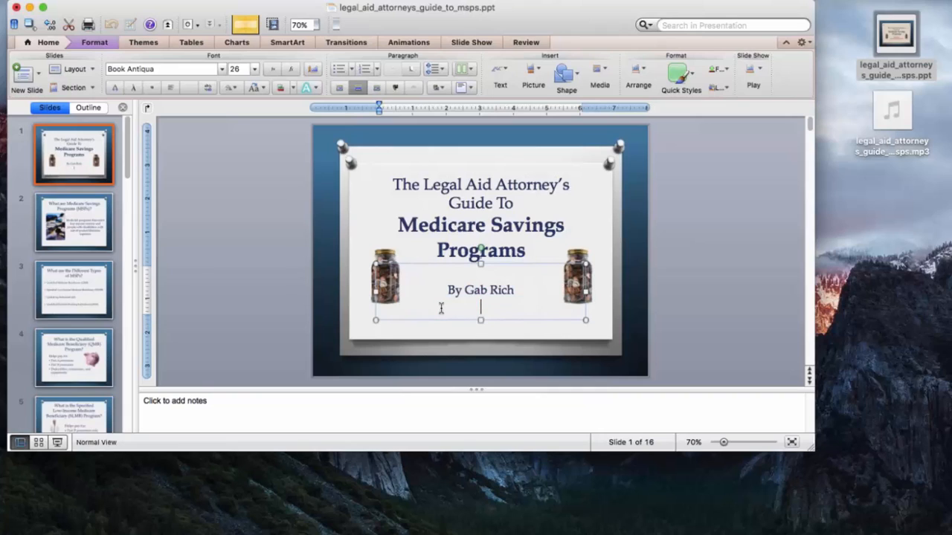
pyautogui.write('A')
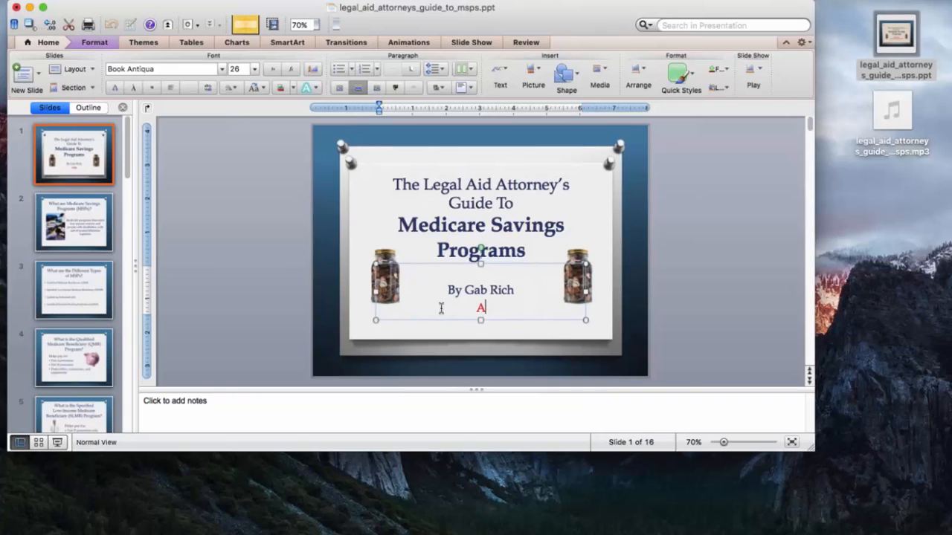
pyautogui.write('tlanta Legal Aid')
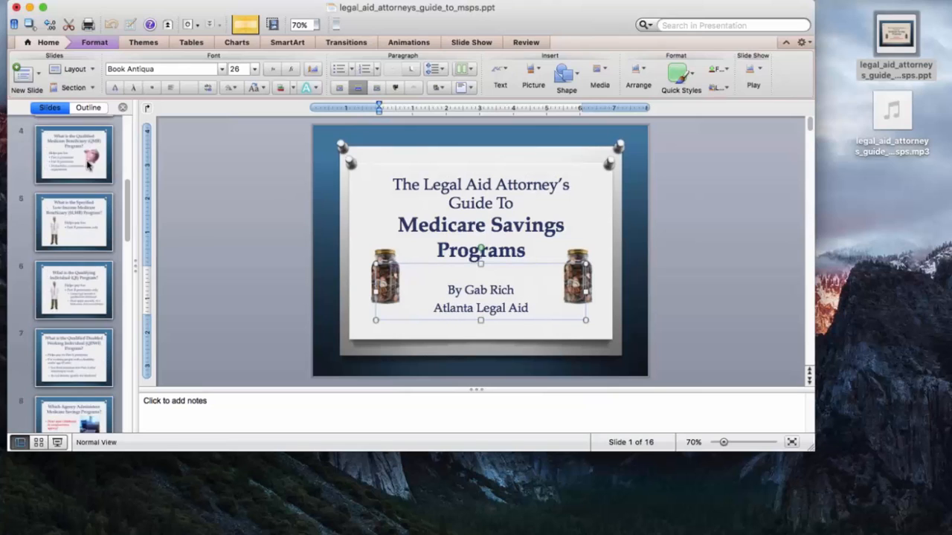
# Step through slides 5 and 7 to reach slide 8 about which agency administers the programs
pyautogui.click(75, 222)
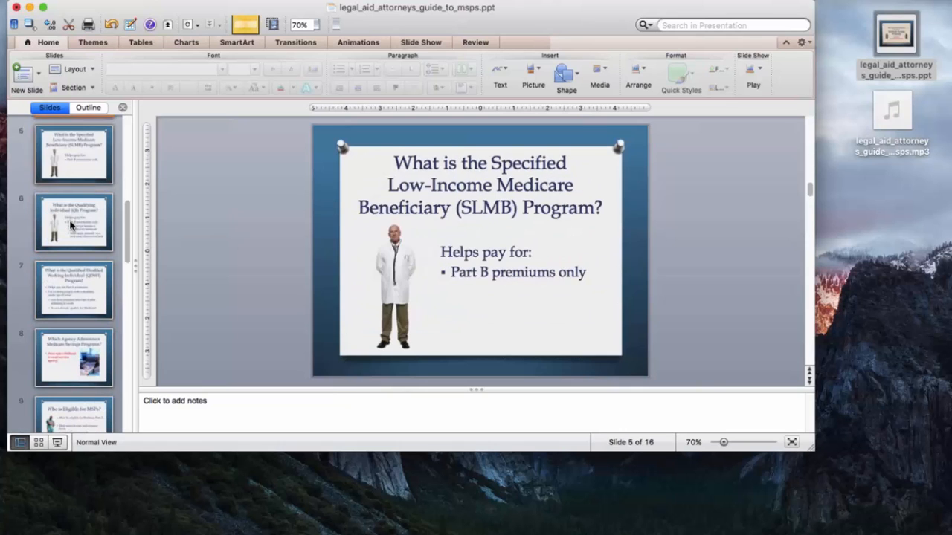
pyautogui.click(75, 290)
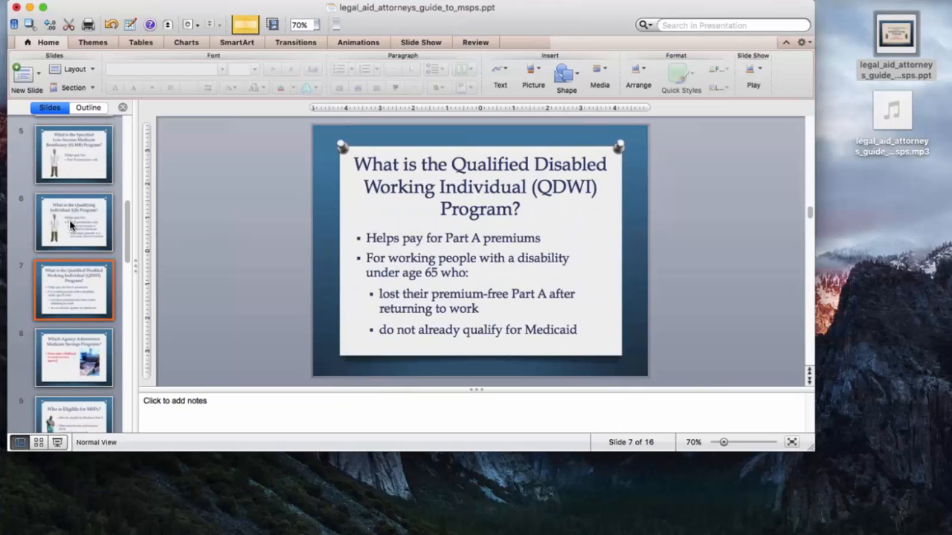
pyautogui.click(74, 357)
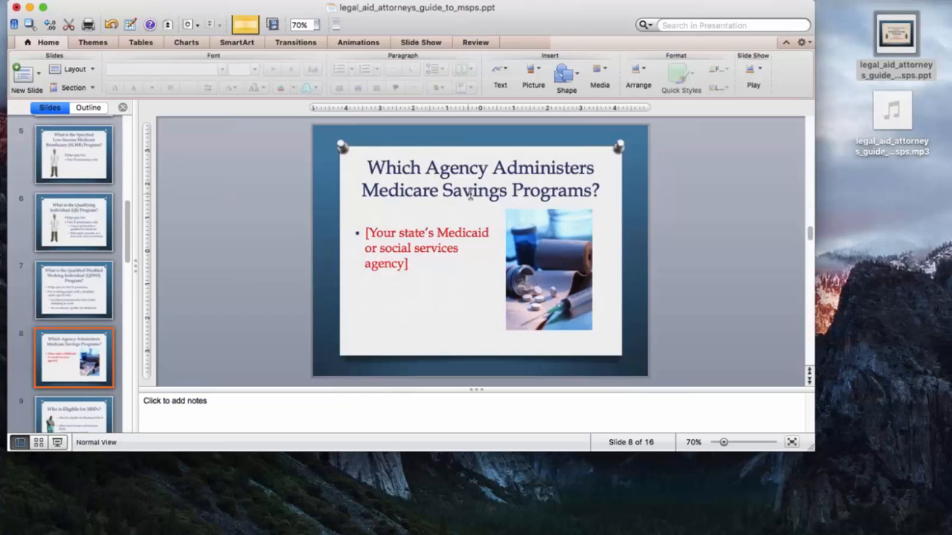
pyautogui.moveTo(416, 266)
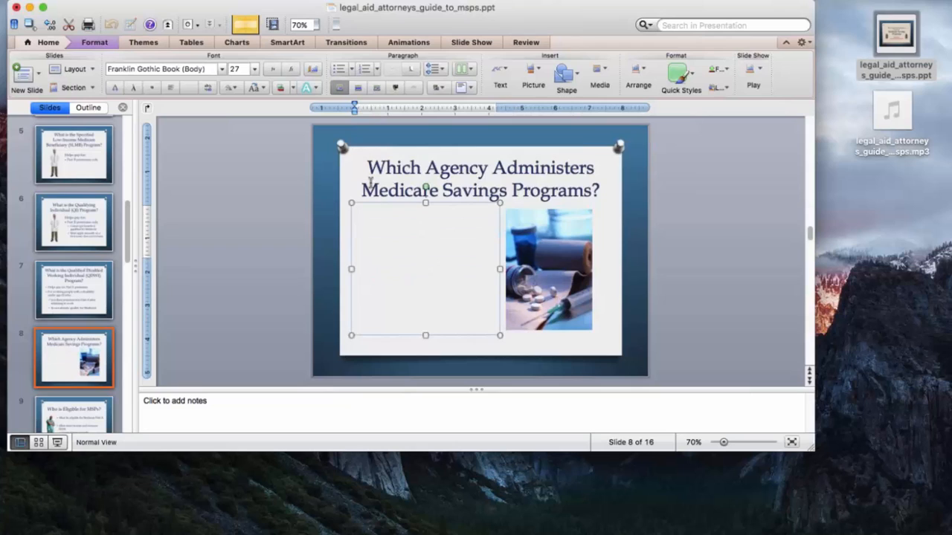
# Enter 'DFCS – Department of Family and Children Services' as slide 8's agency answer
pyautogui.write('DFCS')
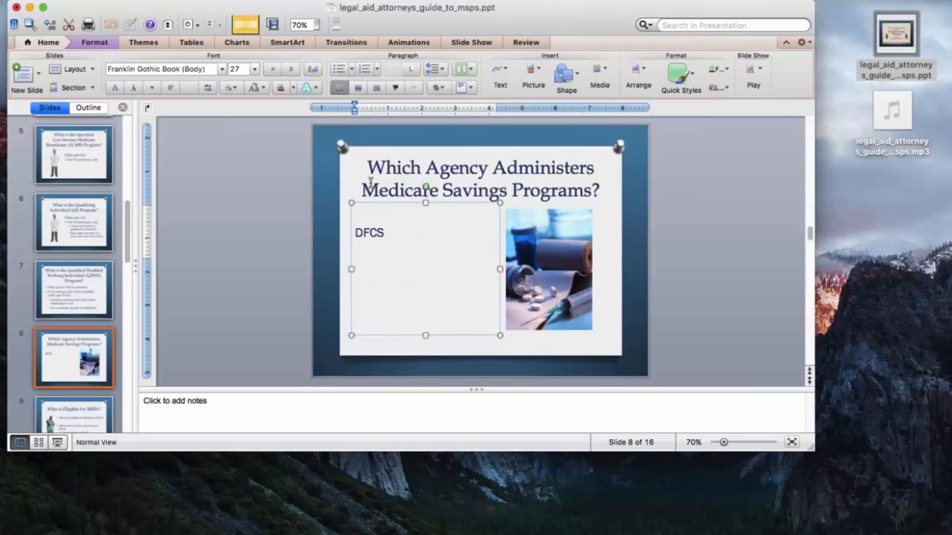
pyautogui.write('– De')
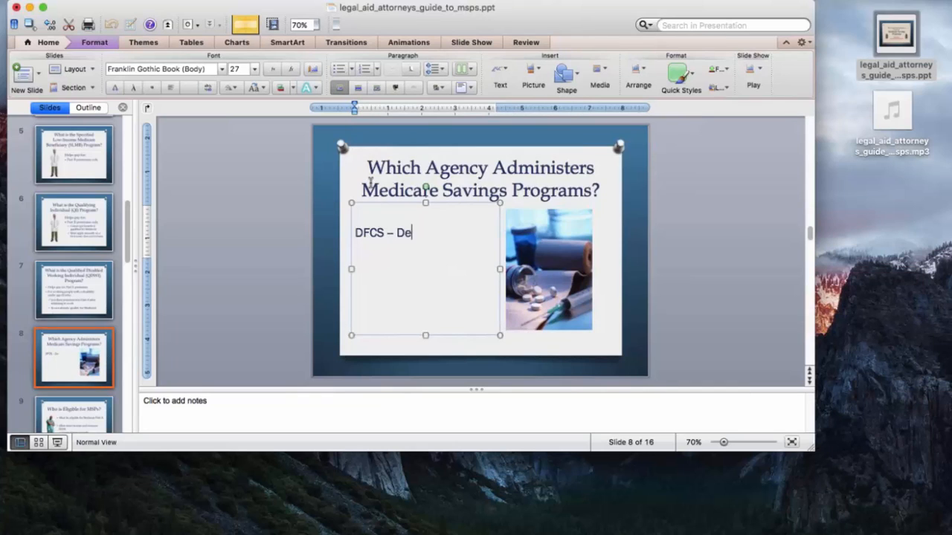
pyautogui.write('partment')
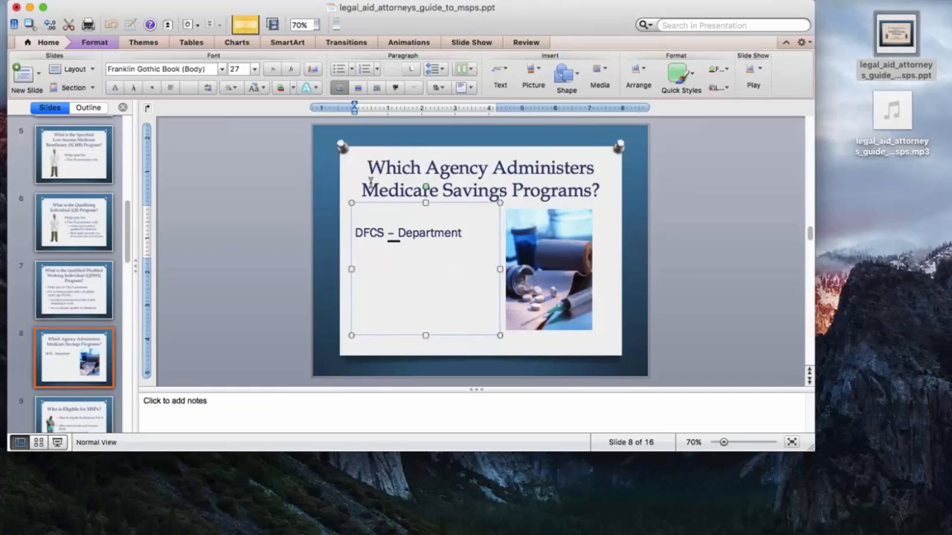
pyautogui.write('of')
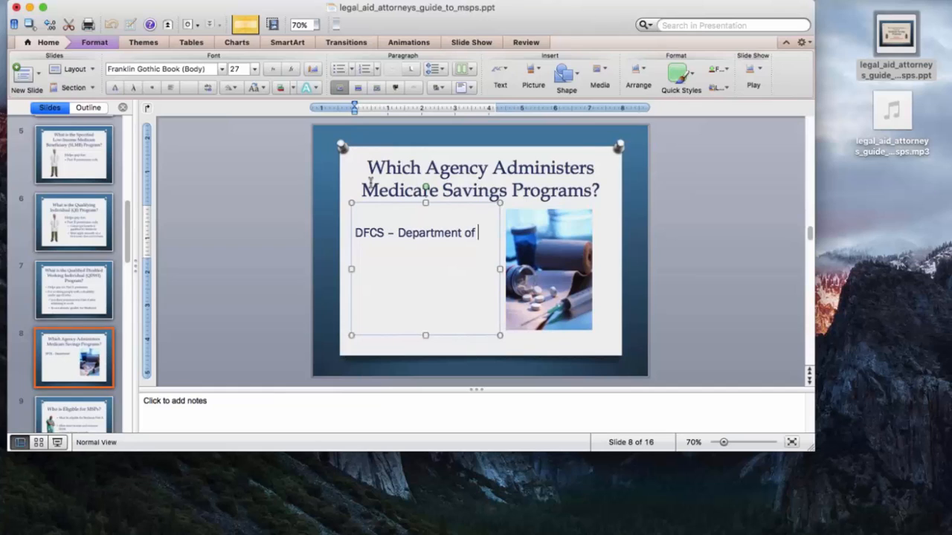
pyautogui.write('Family and')
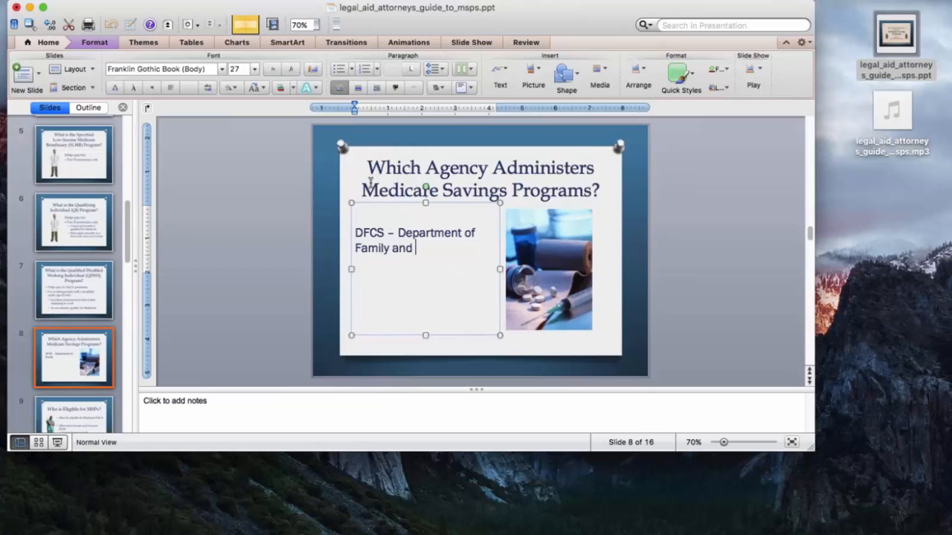
pyautogui.write('Children Services')
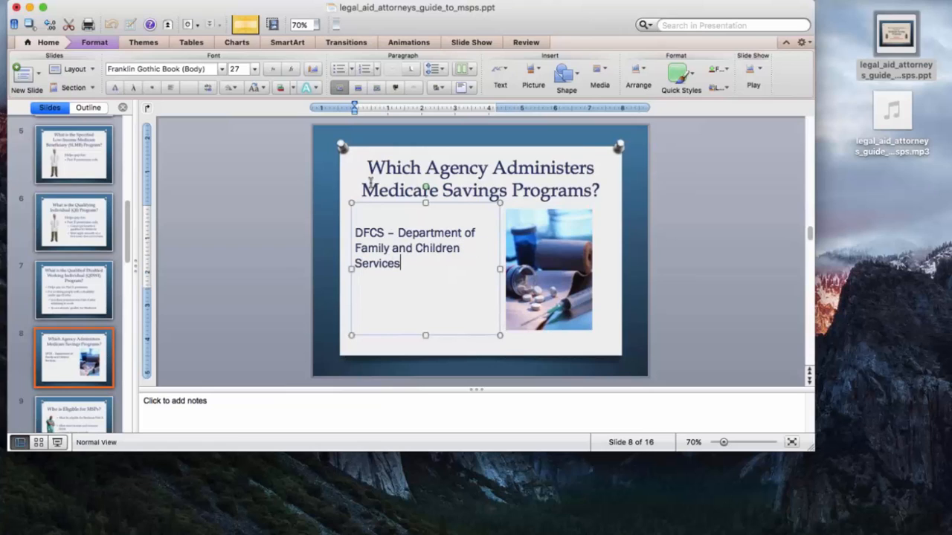
# Show slide 13, How Does One Apply?, with its bracketed Medicaid agency placeholders
pyautogui.scroll(-3)
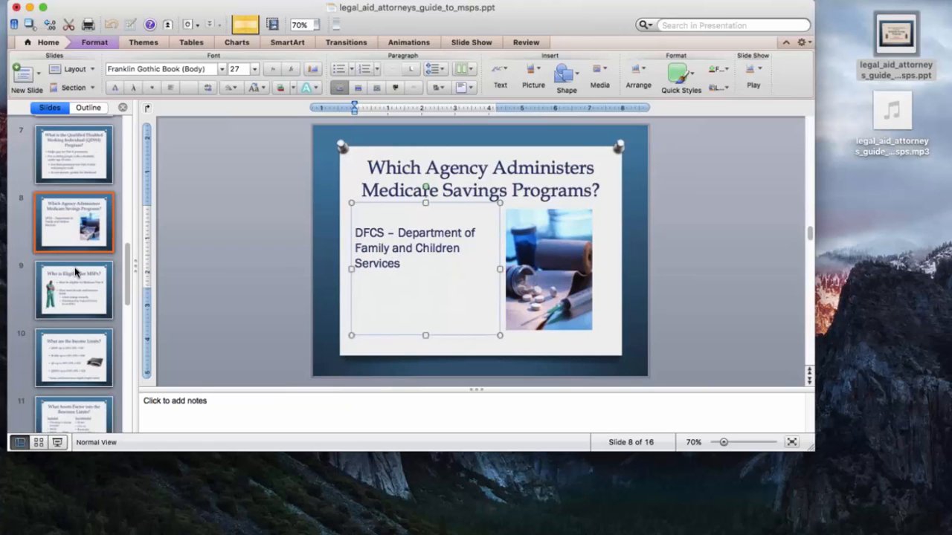
pyautogui.scroll(-3)
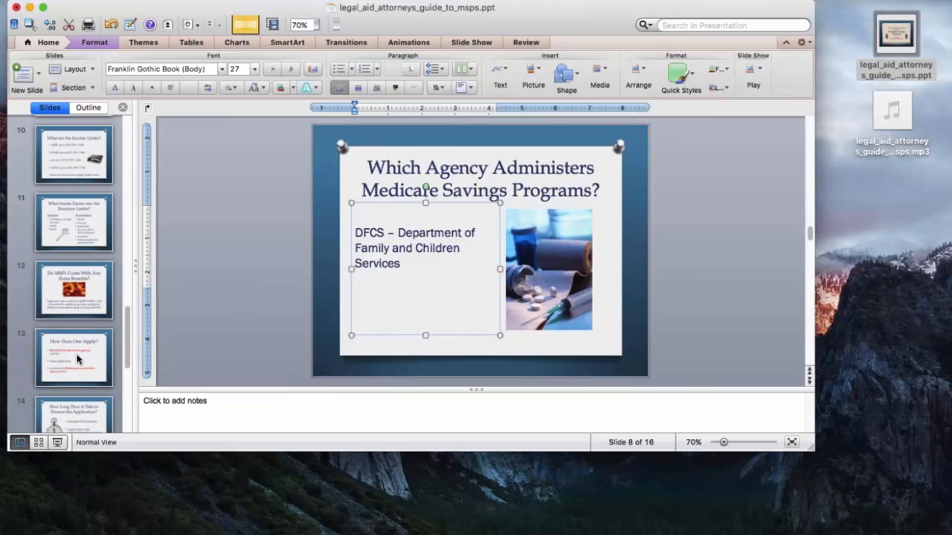
pyautogui.click(74, 357)
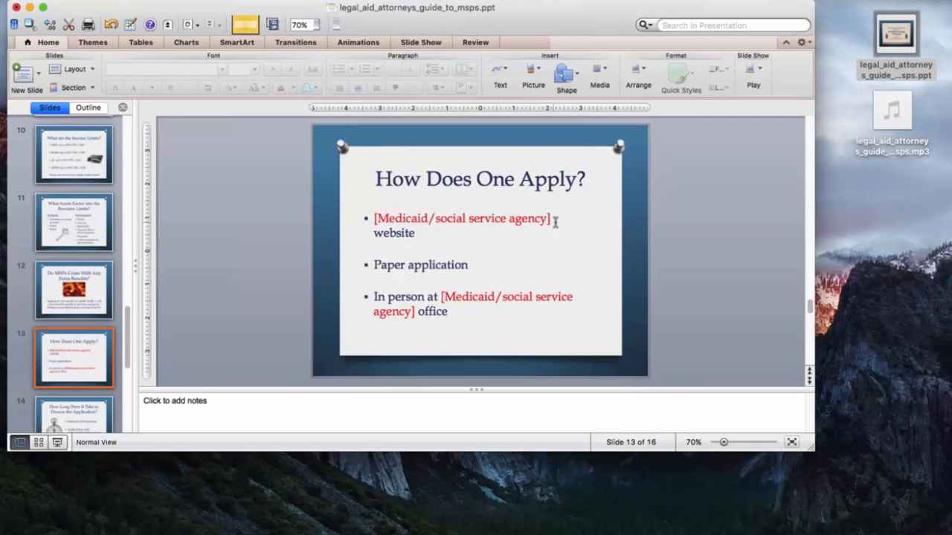
pyautogui.moveTo(523, 250)
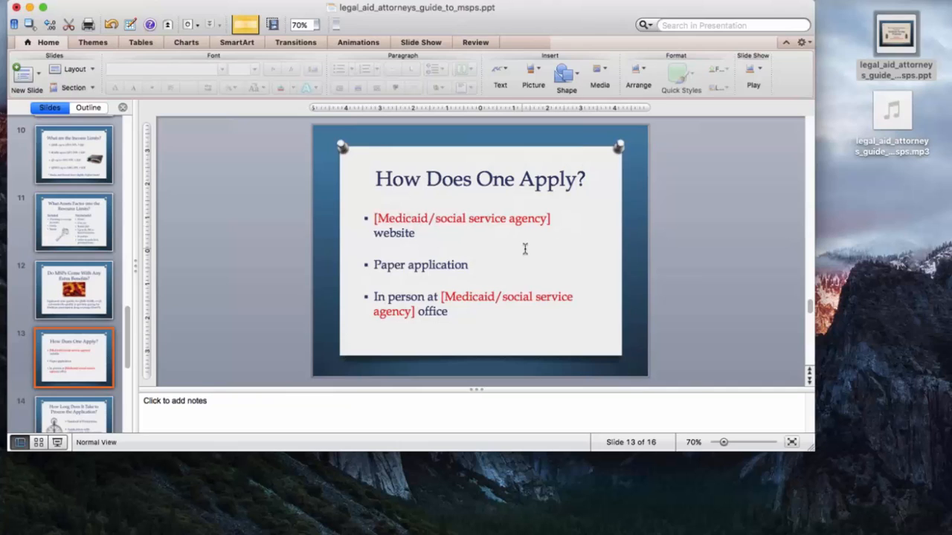
pyautogui.moveTo(508, 217)
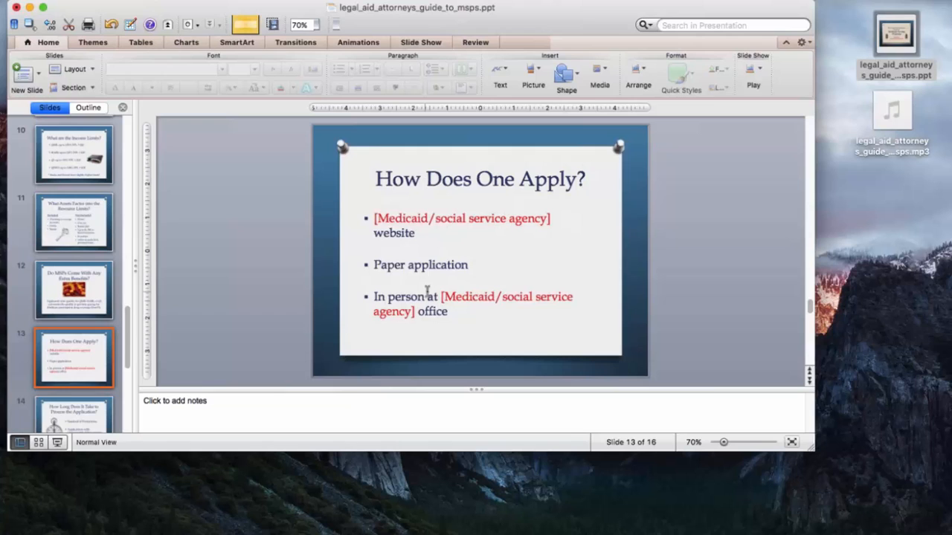
pyautogui.moveTo(131, 239)
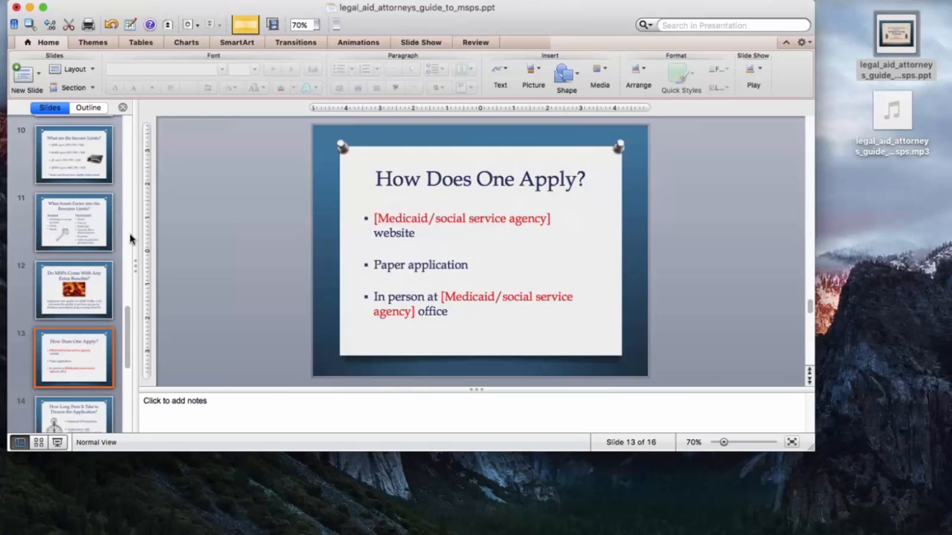
pyautogui.scroll(-3)
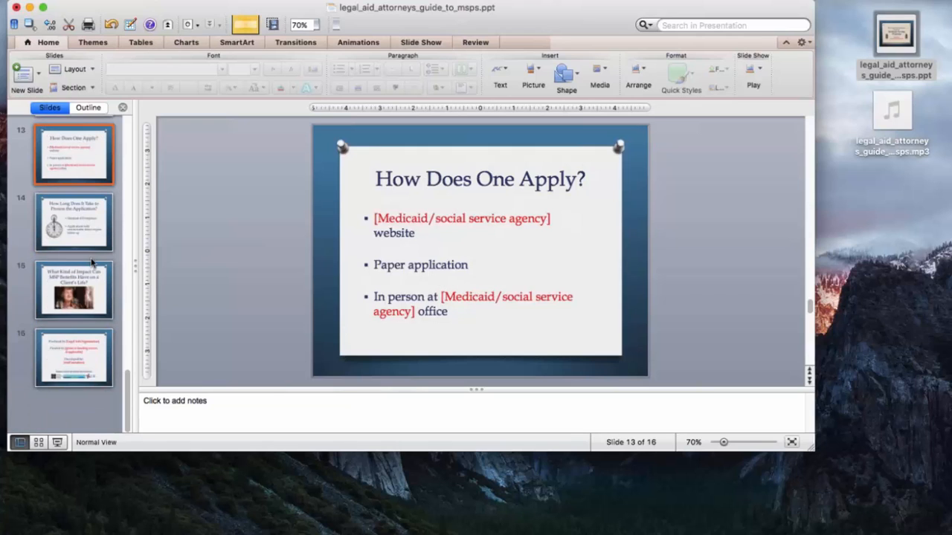
# Show the slide 16 credits slide with its organization, funding and staff placeholders
pyautogui.click(74, 357)
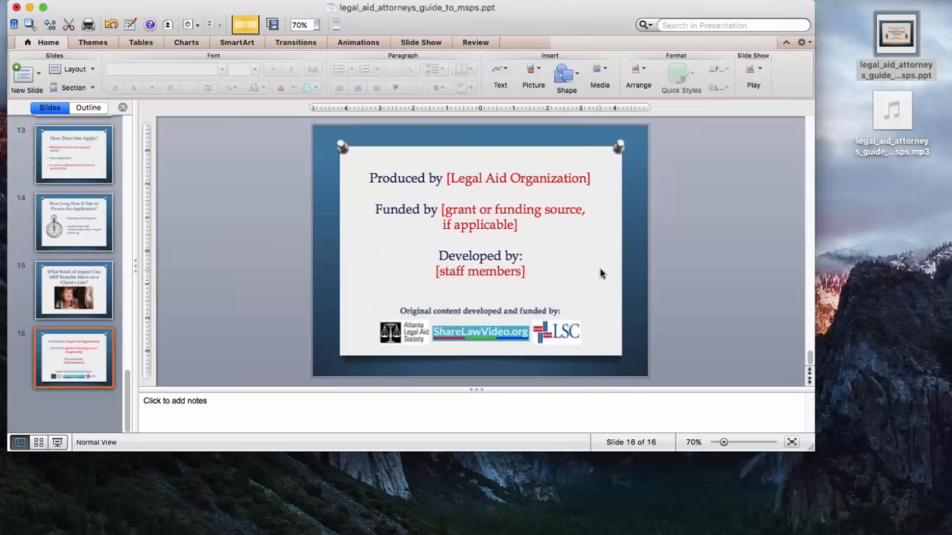
pyautogui.moveTo(559, 231)
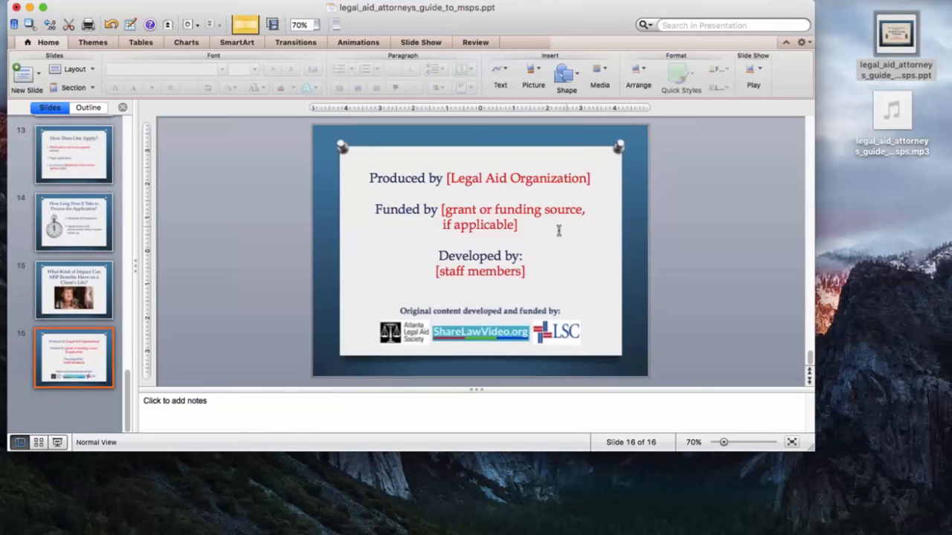
pyautogui.moveTo(547, 258)
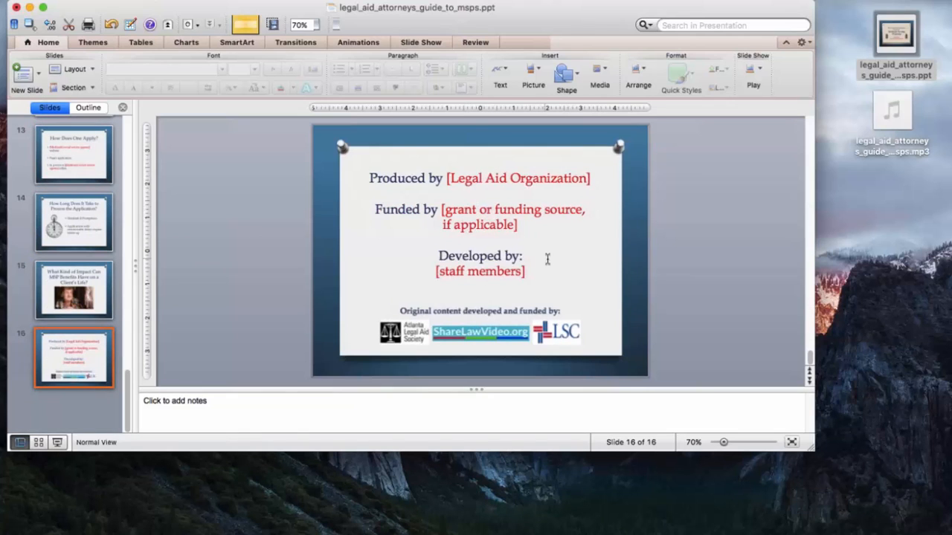
pyautogui.moveTo(556, 243)
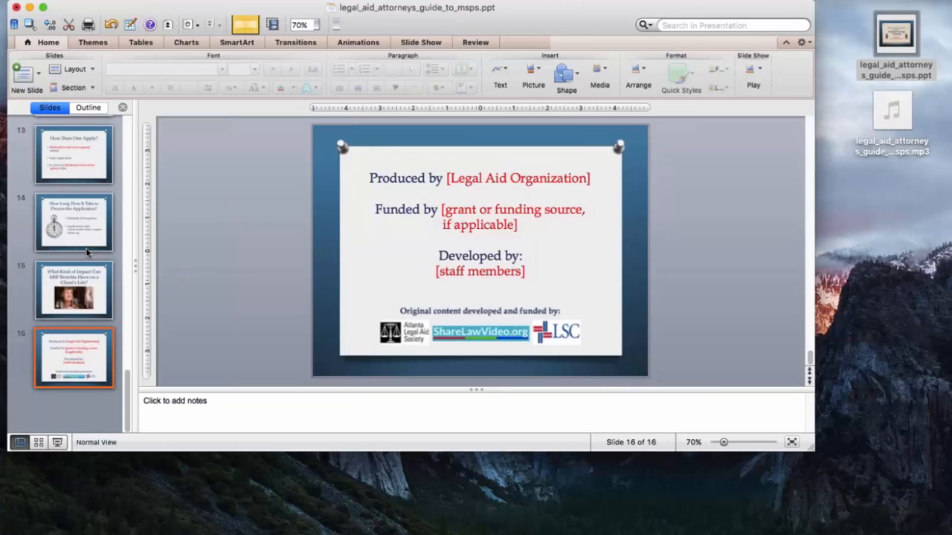
pyautogui.scroll(3)
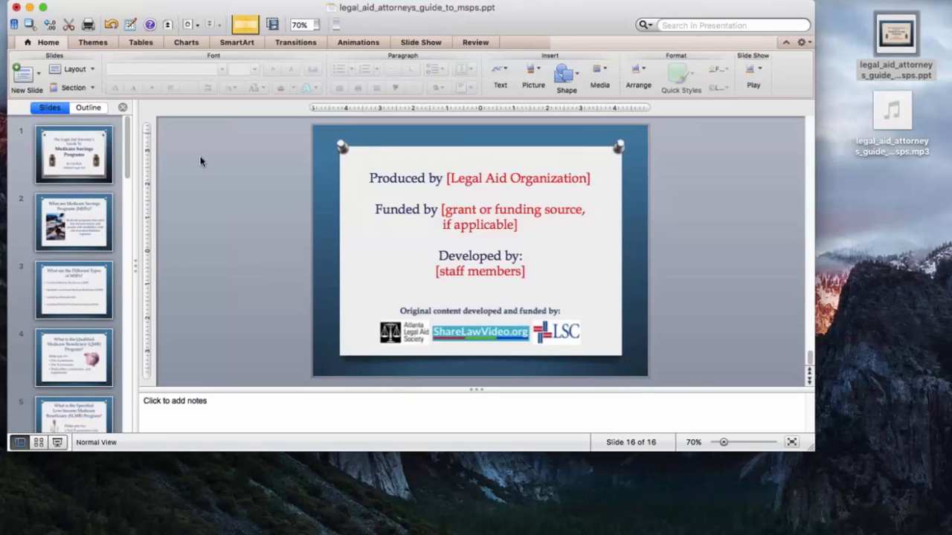
# Save all slides as JPEG pictures named MSPs on the Desktop and confirm the export message
pyautogui.click(75, 153)
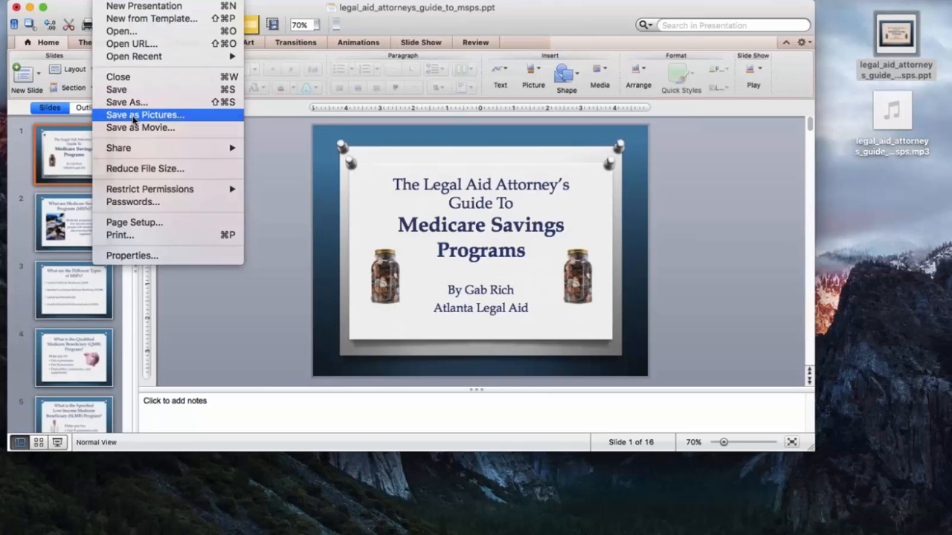
pyautogui.click(146, 114)
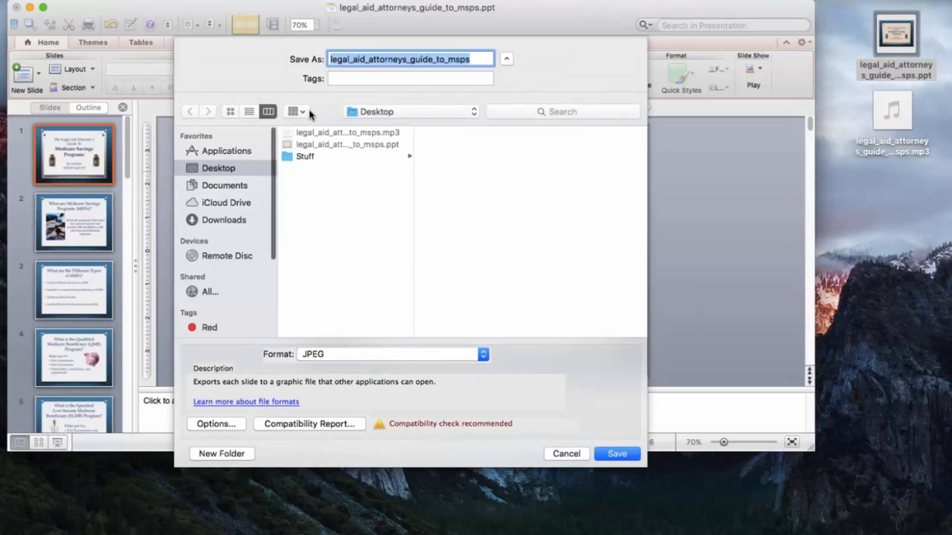
pyautogui.write('MP')
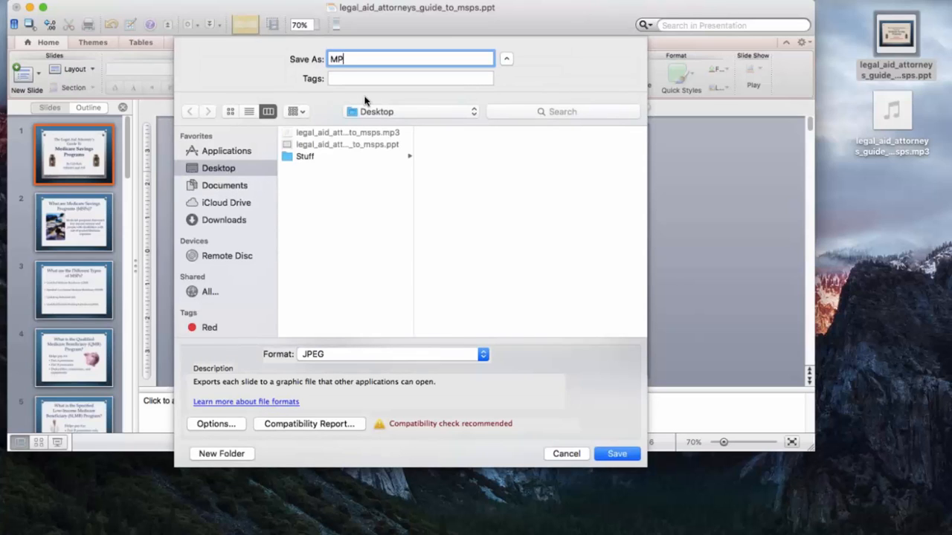
pyautogui.write('SPs')
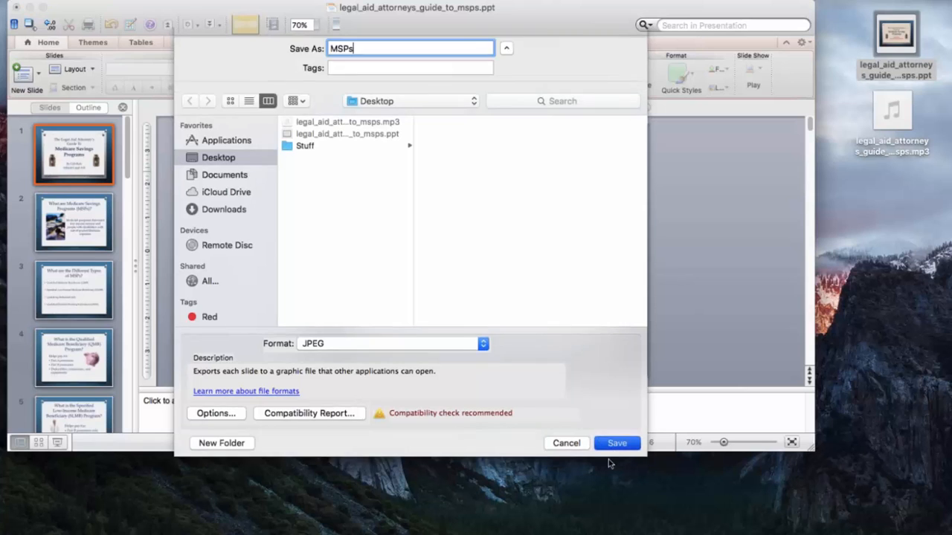
pyautogui.click(616, 443)
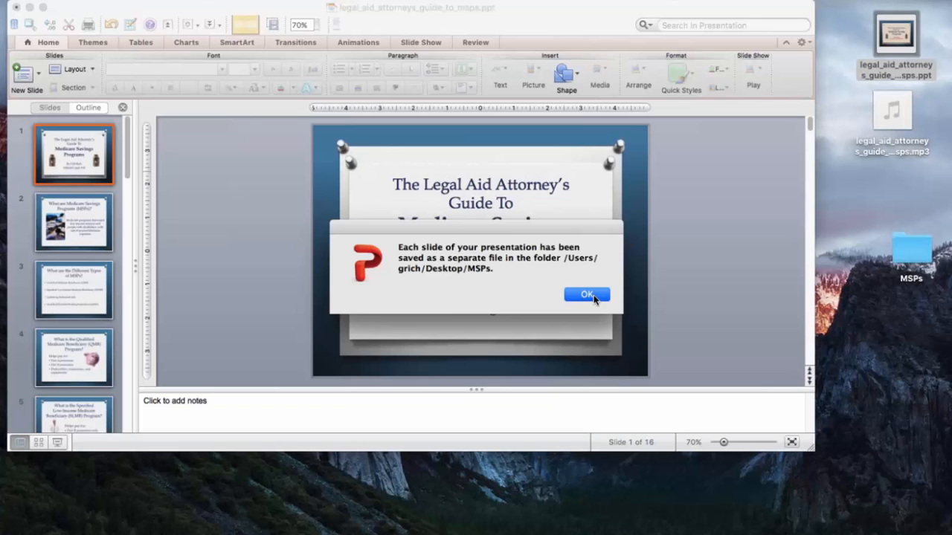
pyautogui.click(586, 294)
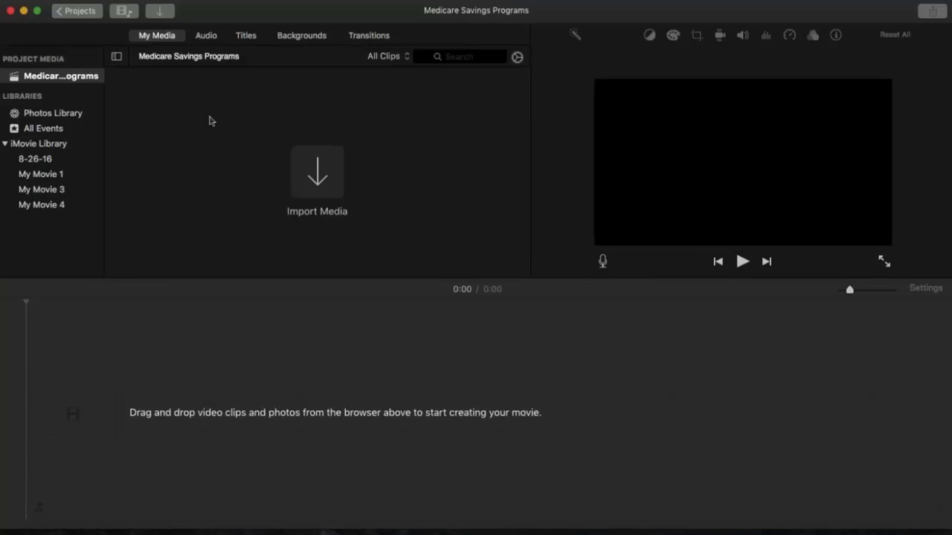
pyautogui.moveTo(217, 181)
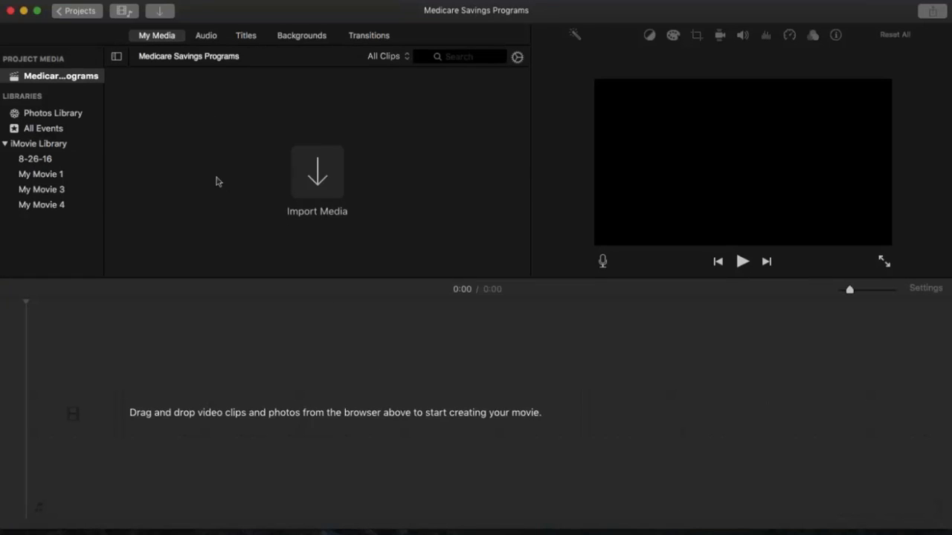
pyautogui.moveTo(203, 154)
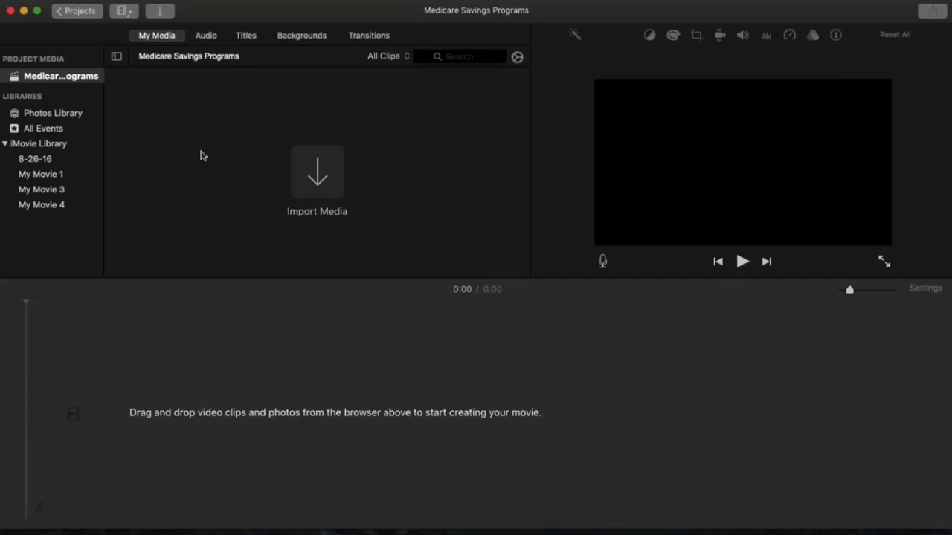
pyautogui.moveTo(307, 239)
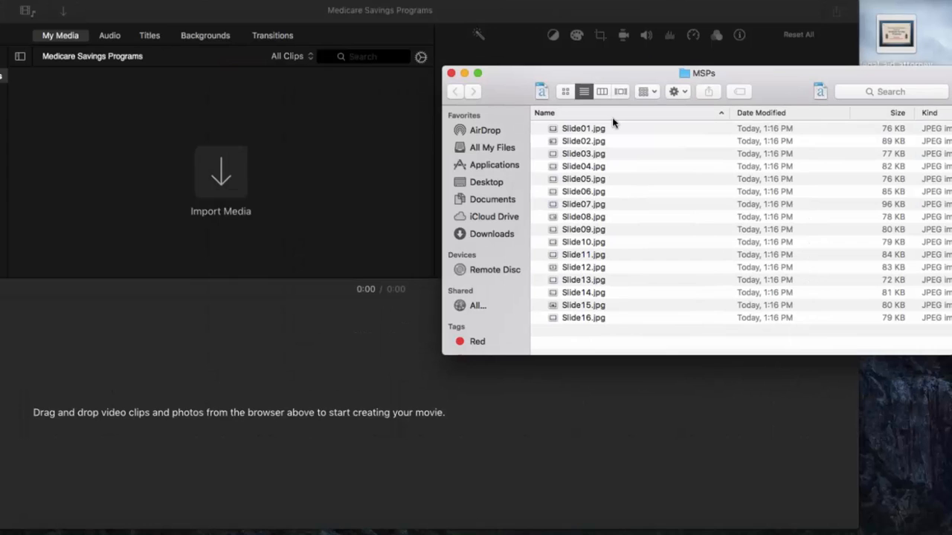
# Select all sixteen MSPs JPEGs for the iMovie timeline and close the Finder window
pyautogui.press('cmd+a')
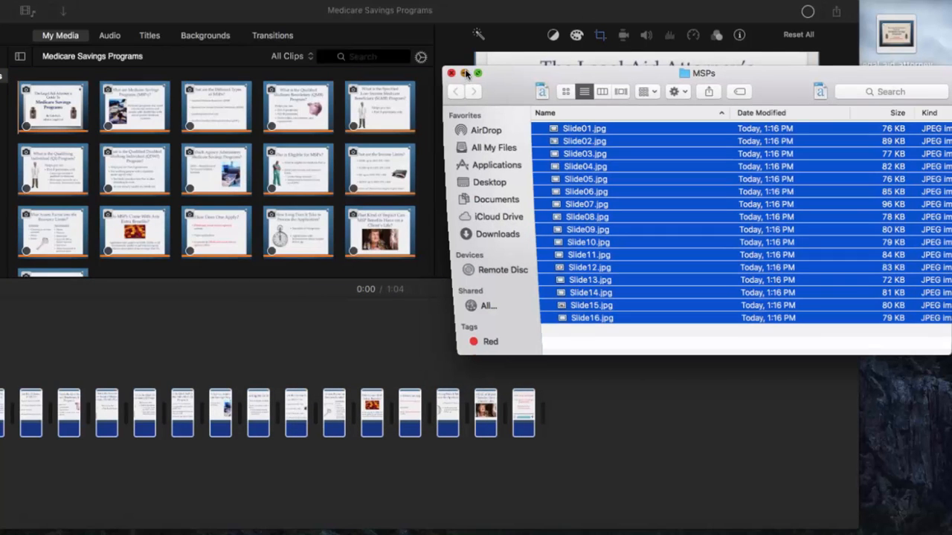
pyautogui.click(451, 73)
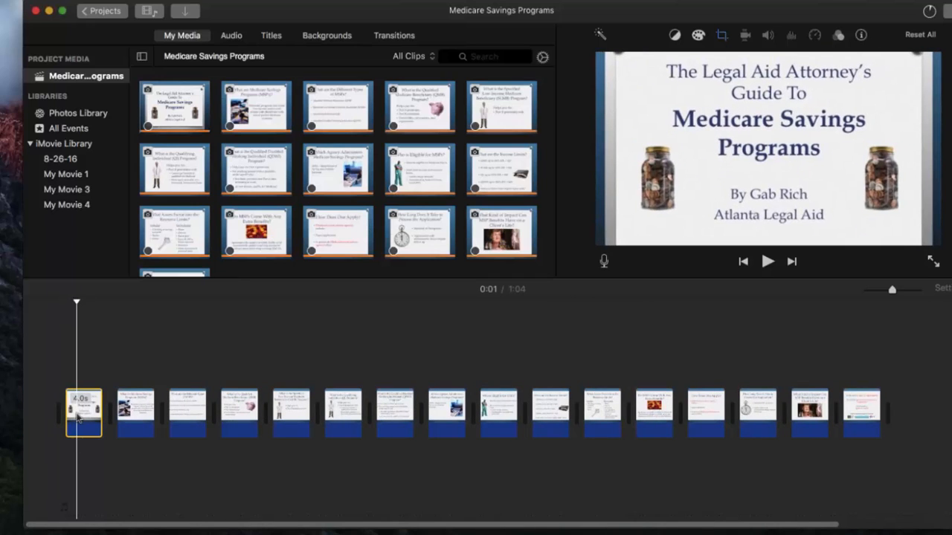
# Preview a few slide clips, then select all sixteen clips in the timeline
pyautogui.click(443, 409)
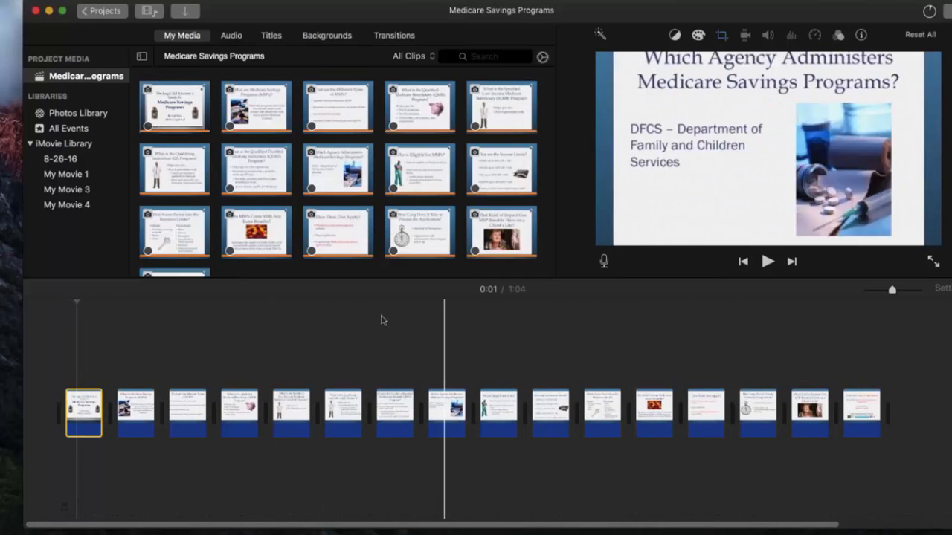
pyautogui.click(83, 411)
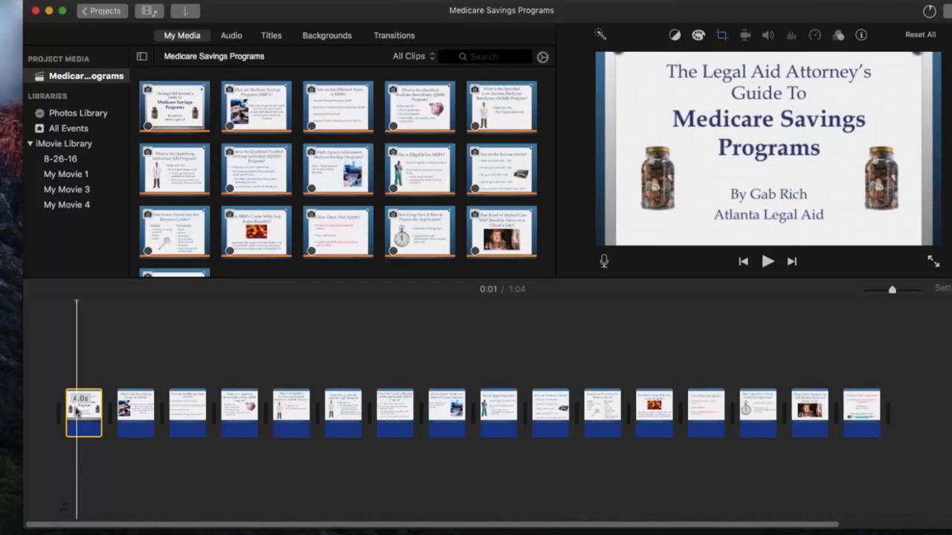
pyautogui.click(230, 409)
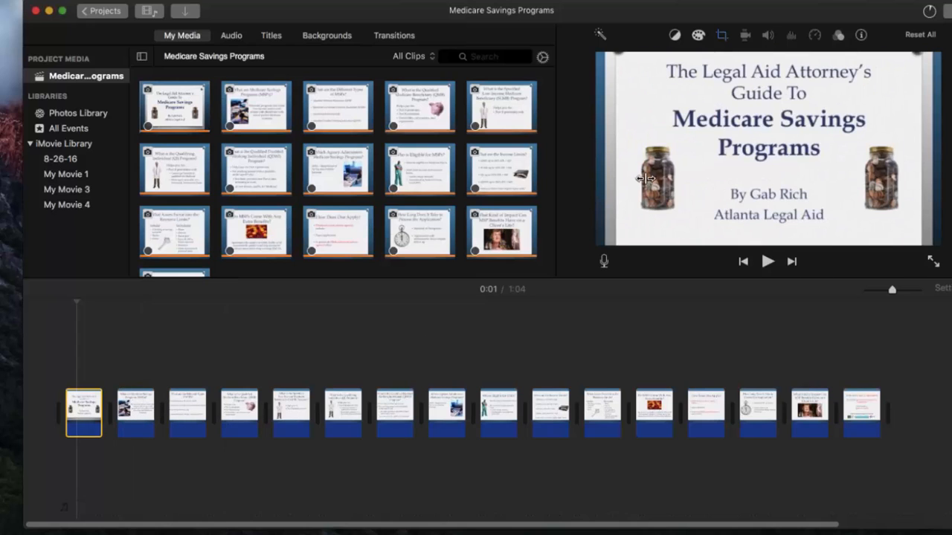
pyautogui.click(861, 414)
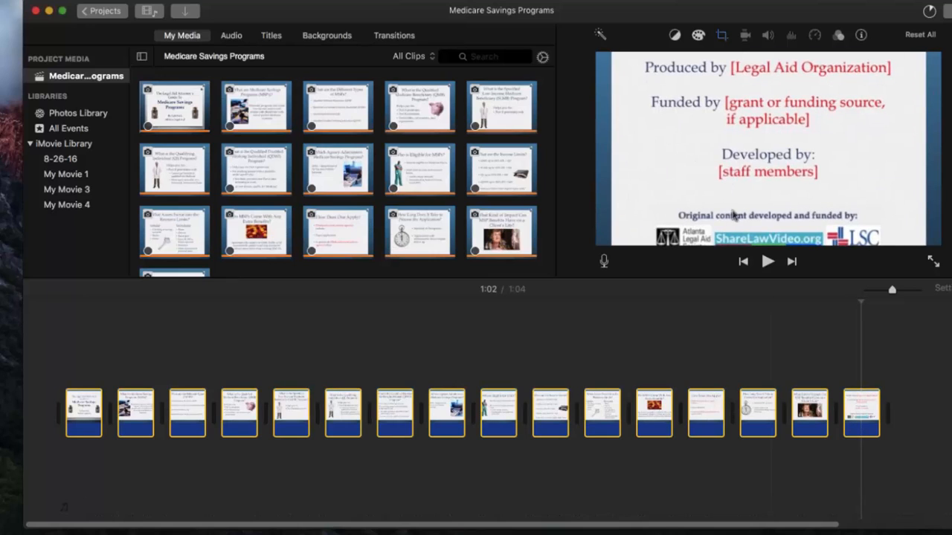
# Set all sixteen slide clips to Fit cropping instead of Ken Burns, then skim back to the start
pyautogui.click(405, 413)
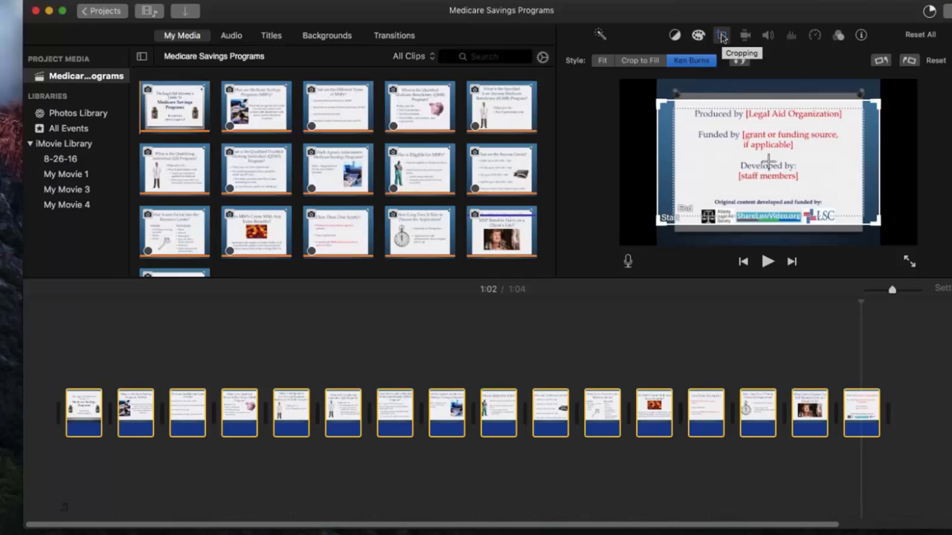
pyautogui.click(602, 60)
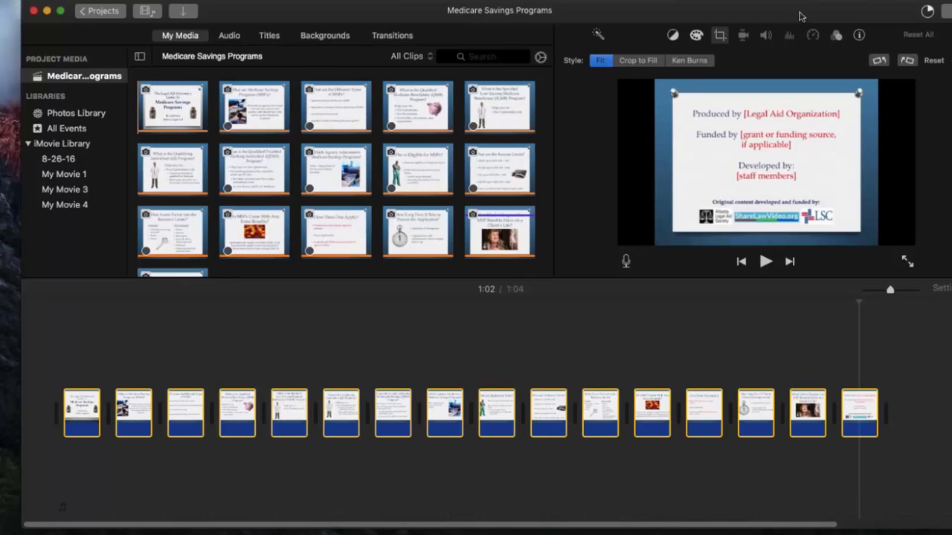
pyautogui.click(613, 413)
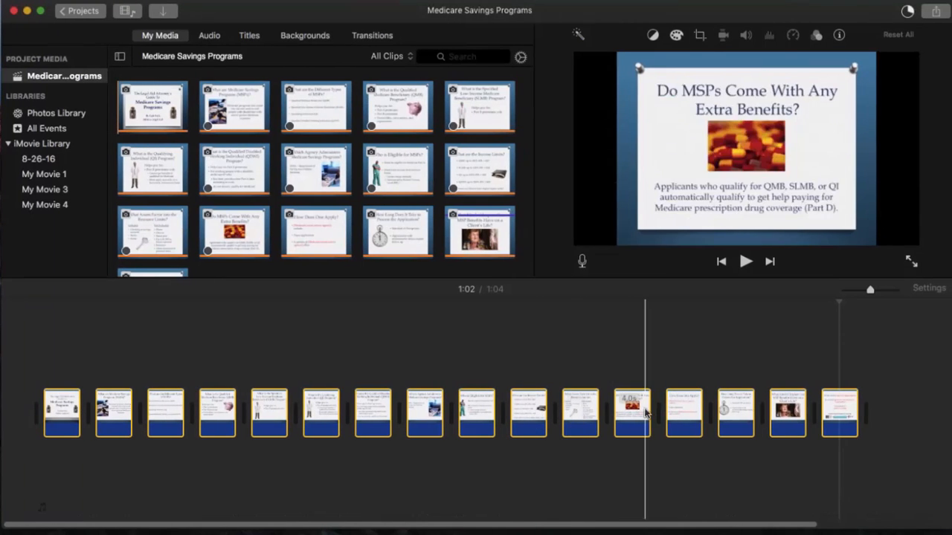
pyautogui.click(324, 413)
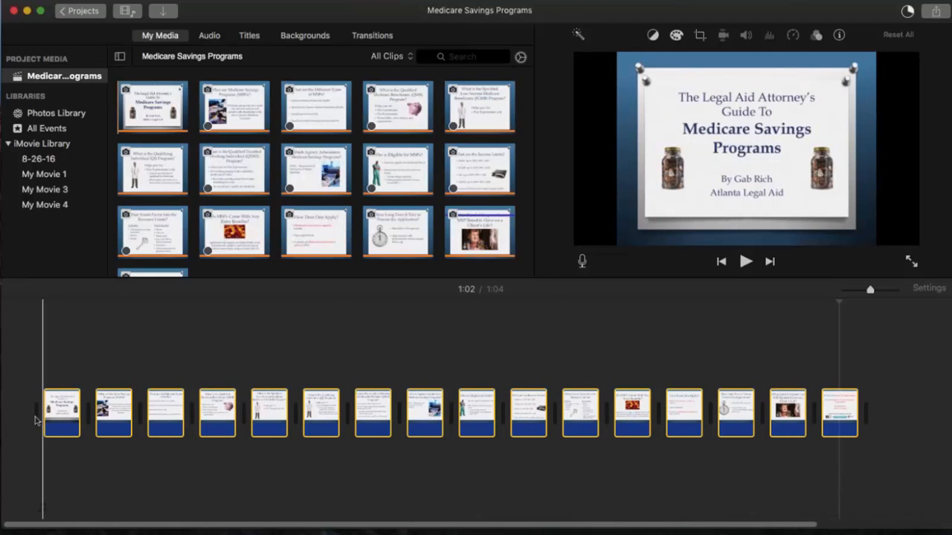
pyautogui.moveTo(52, 414)
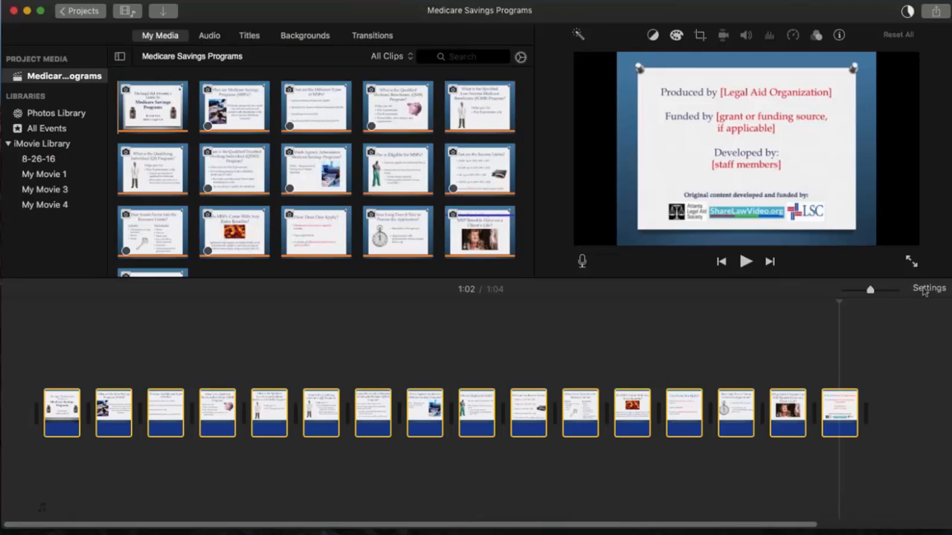
# Enable Automatic content in Project Settings and preview the dissolve between the first slides
pyautogui.click(928, 289)
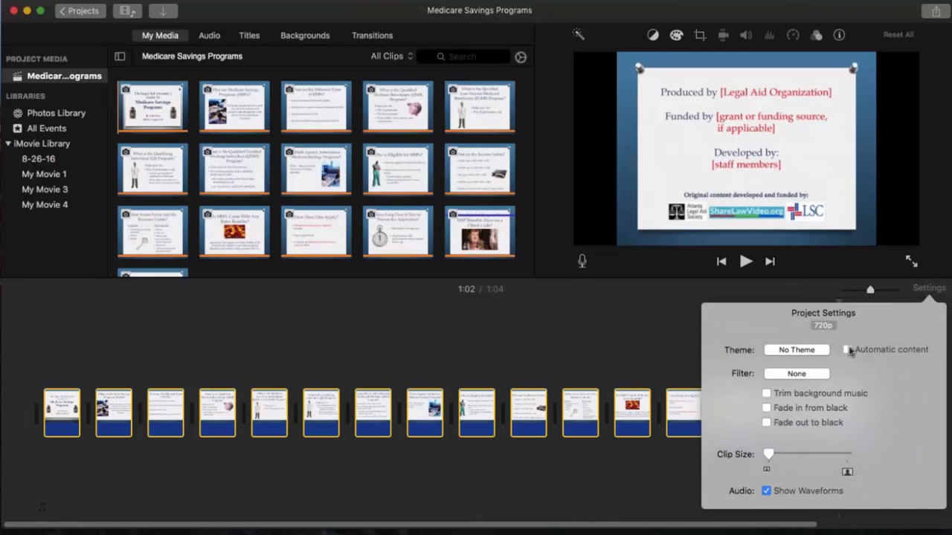
pyautogui.moveTo(848, 349)
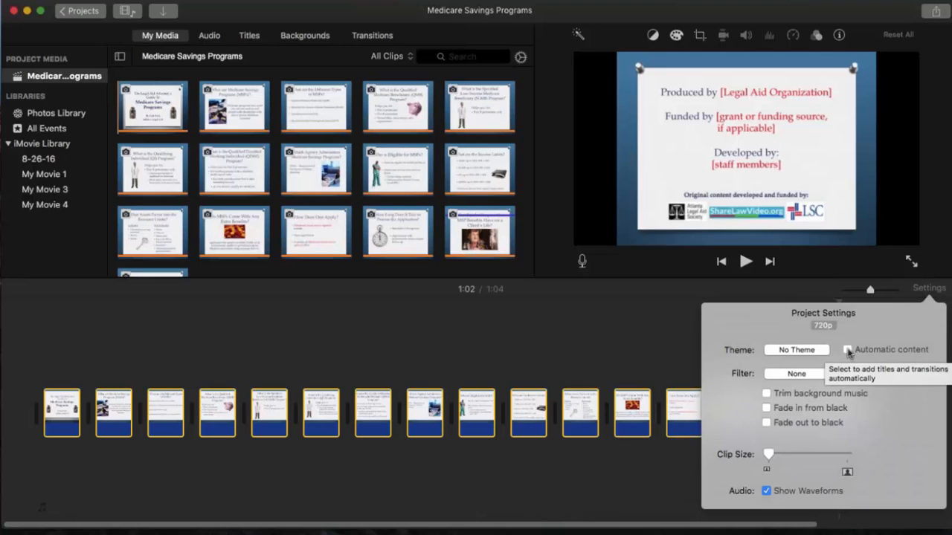
pyautogui.click(848, 349)
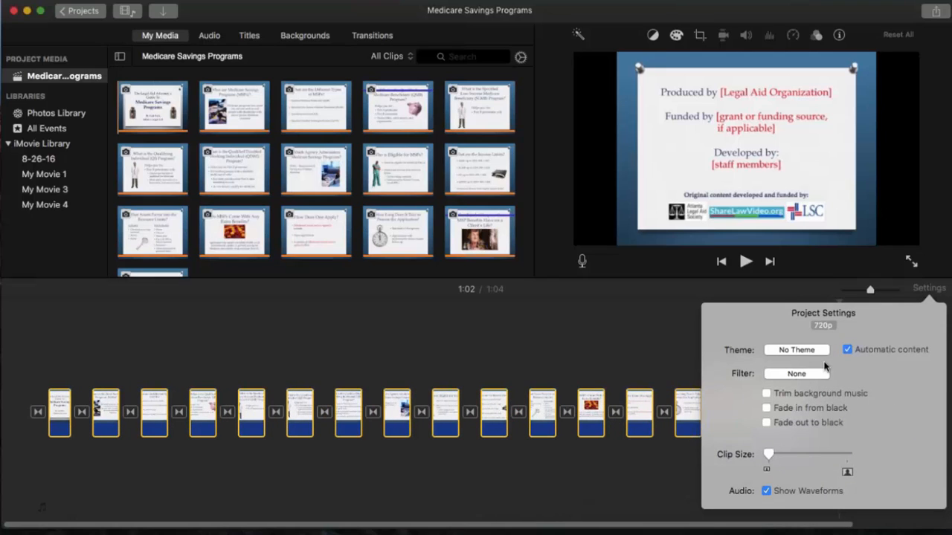
pyautogui.moveTo(862, 345)
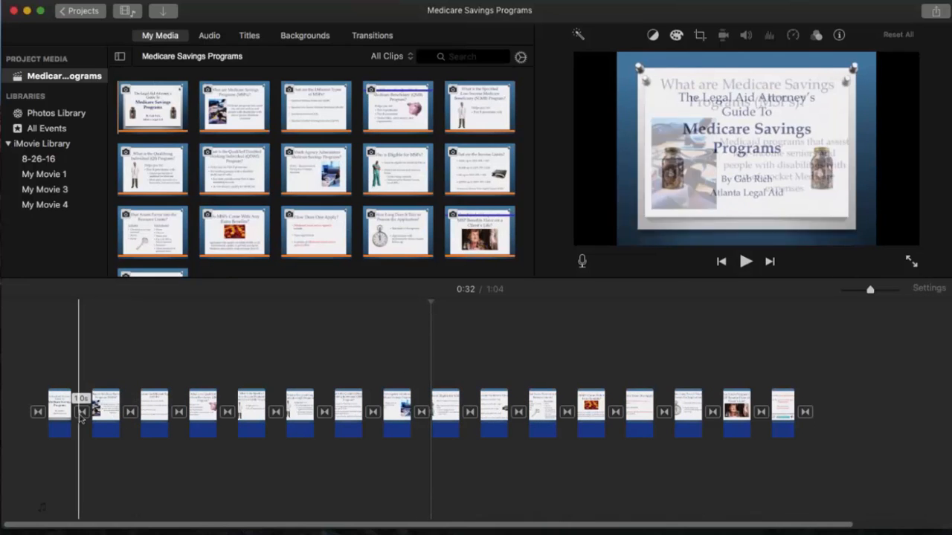
pyautogui.moveTo(82, 412); pyautogui.dragTo(116, 412)
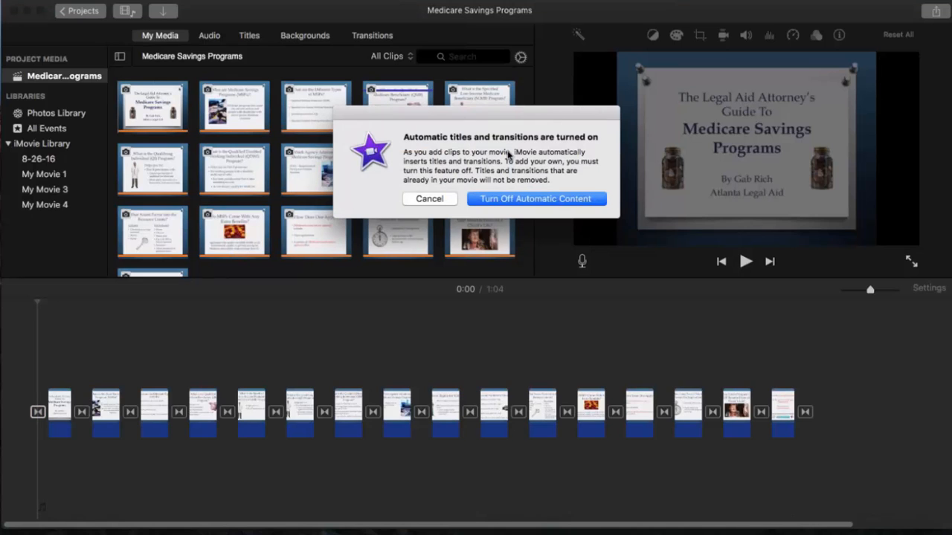
# Keep automatic transitions and set the Cross Dissolve duration to 0.5 seconds
pyautogui.click(535, 199)
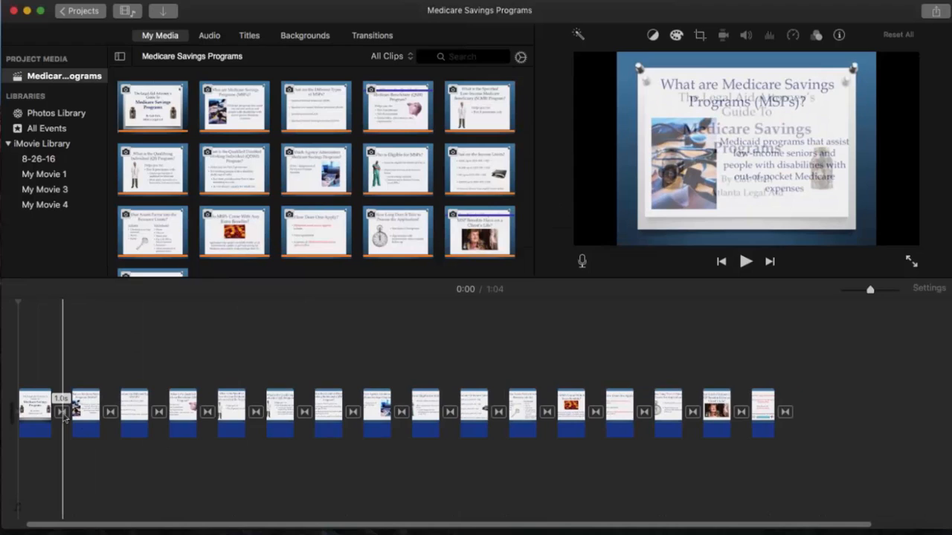
pyautogui.moveTo(63, 412)
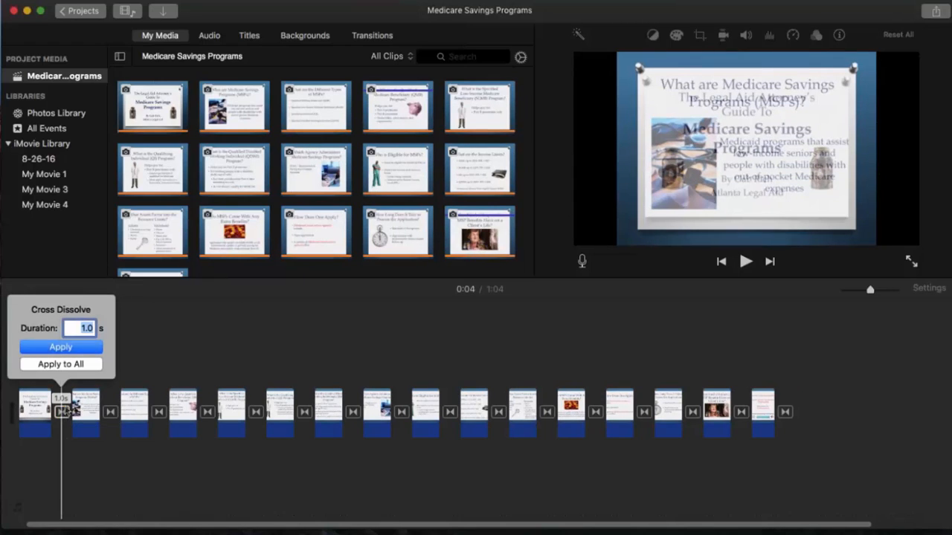
pyautogui.write('0.5')
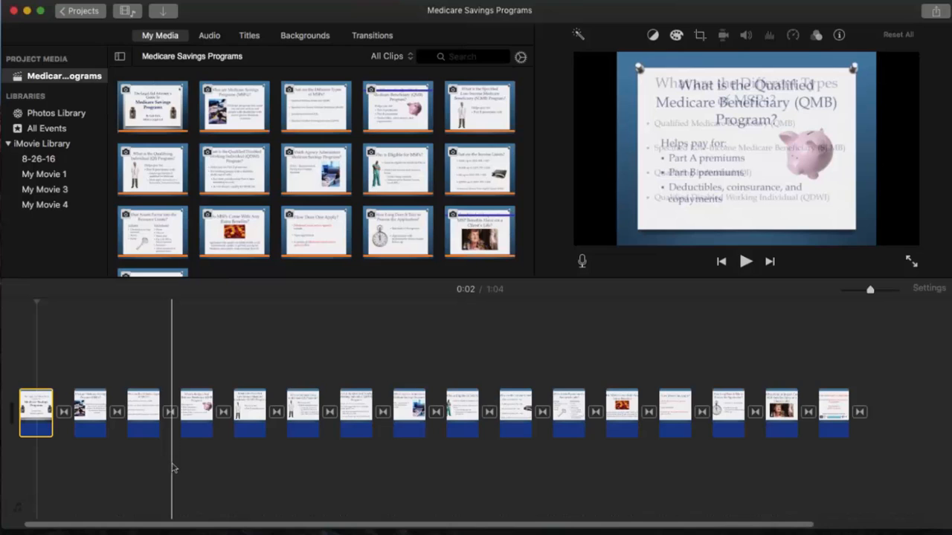
# Set the slide clips to about 29.8 seconds each, stretching the movie to 8:07
pyautogui.click(833, 413)
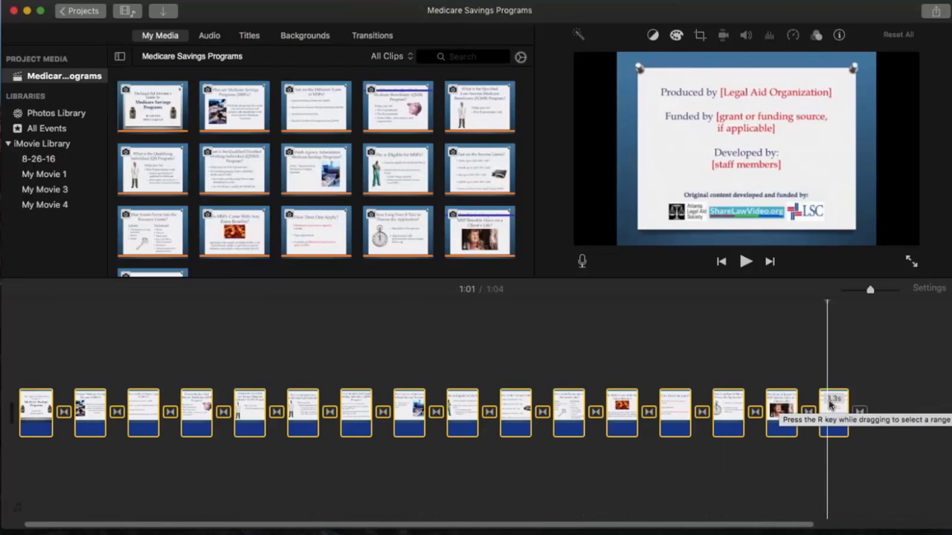
pyautogui.moveTo(838, 35)
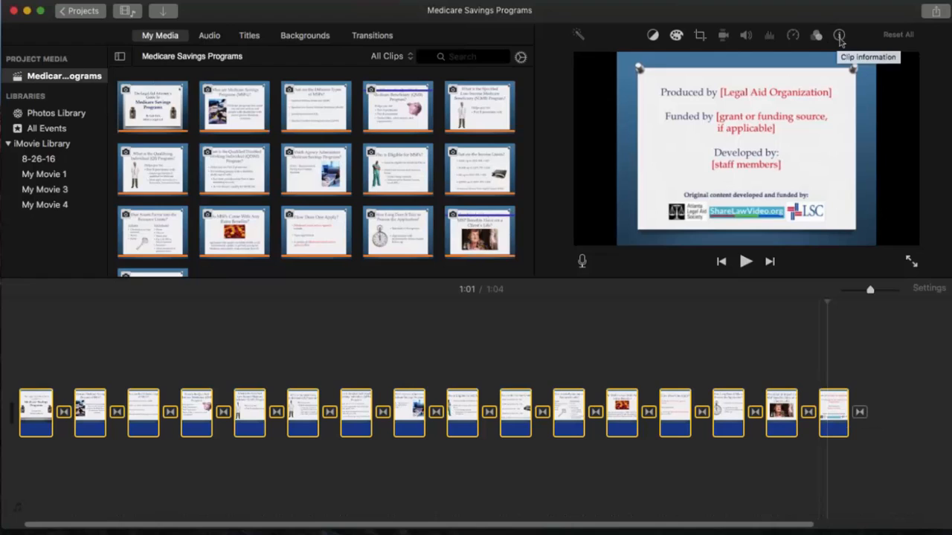
pyautogui.moveTo(838, 36)
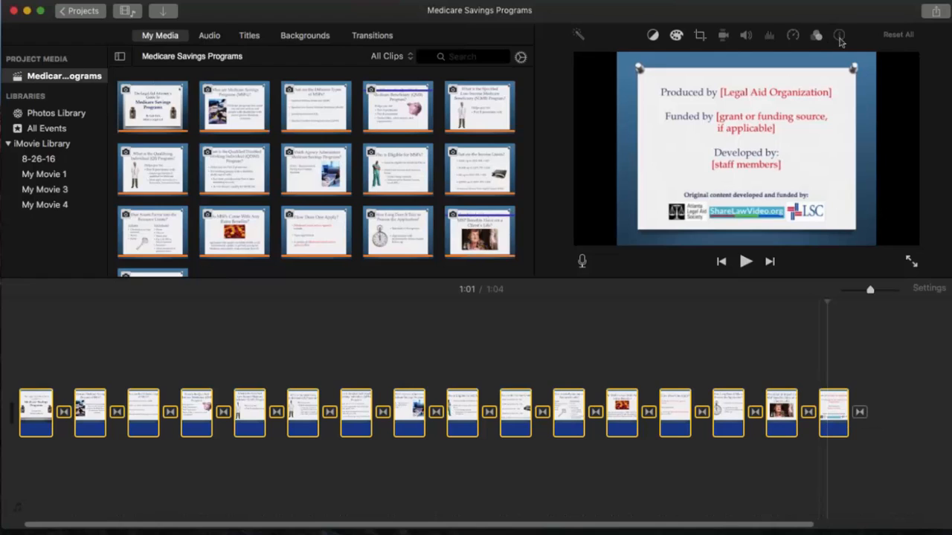
pyautogui.click(839, 36)
pyautogui.write('29.8')
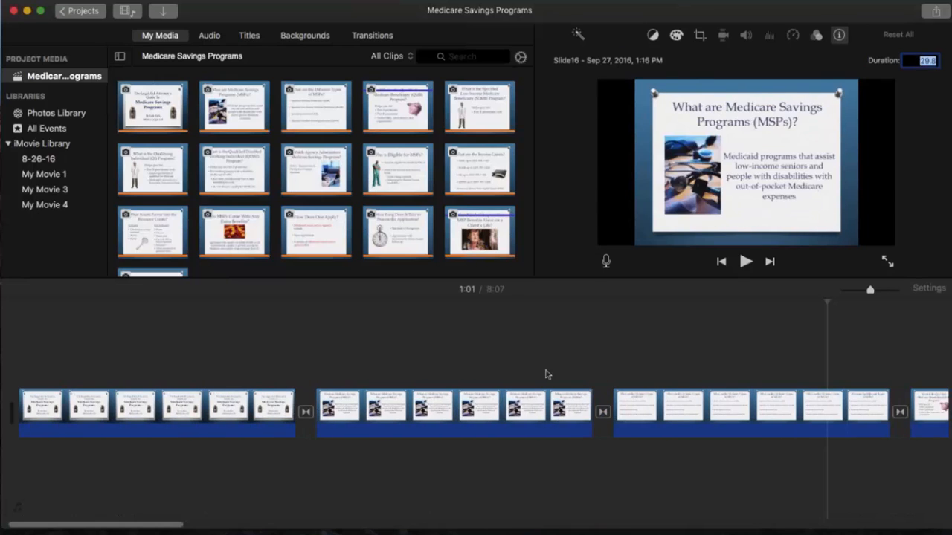
pyautogui.click(468, 407)
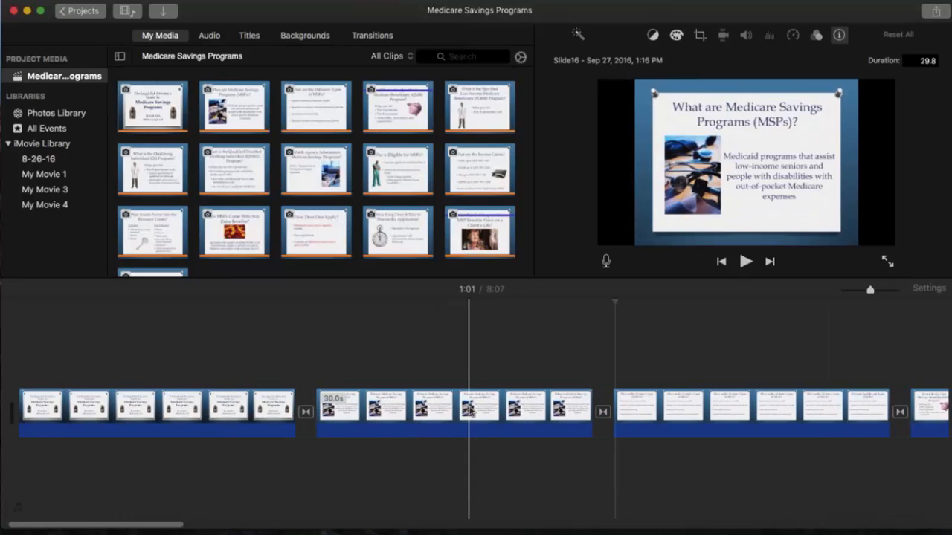
pyautogui.click(104, 409)
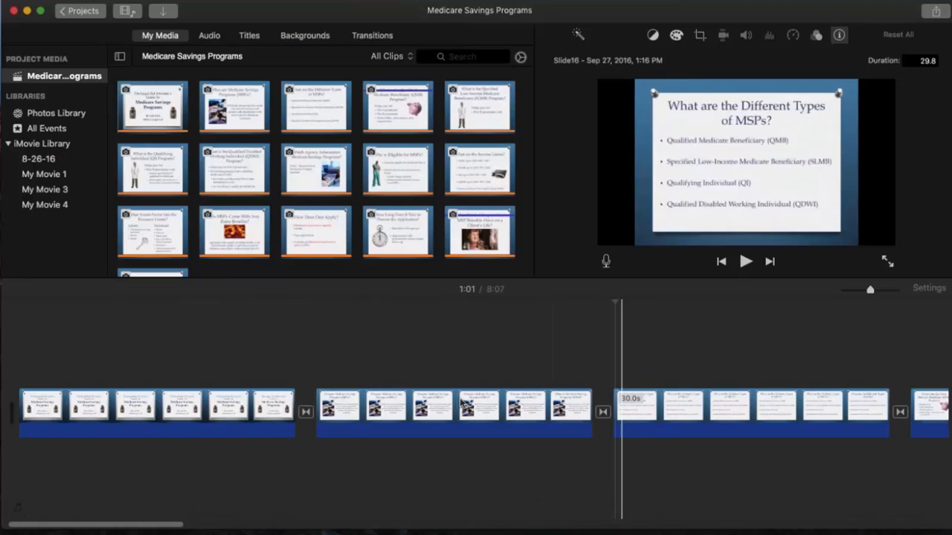
# Drag the legal aid attorney's guide MP3 under the slide clips as background audio
pyautogui.click(166, 408)
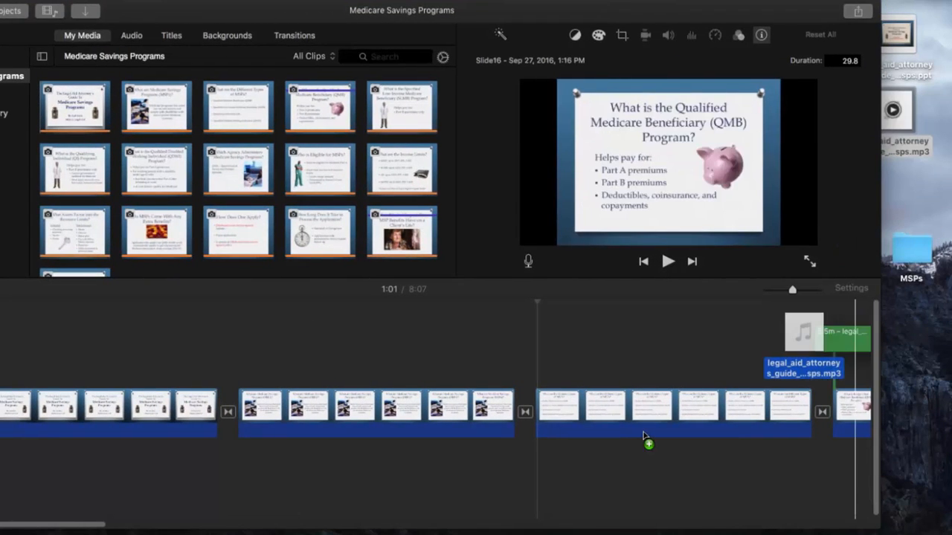
pyautogui.moveTo(825, 330); pyautogui.dragTo(476, 479)
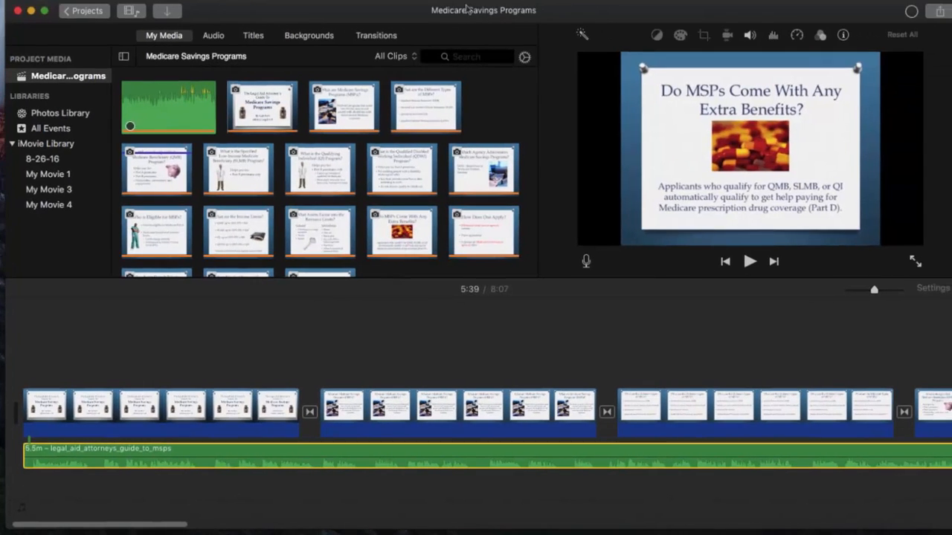
# Trim the title slide's right edge to end at the narration cue
pyautogui.click(216, 405)
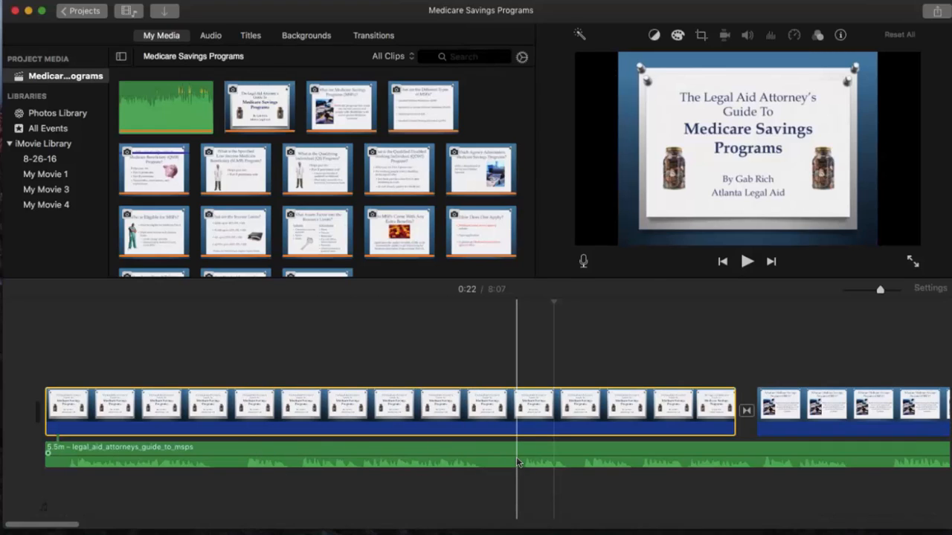
pyautogui.click(348, 409)
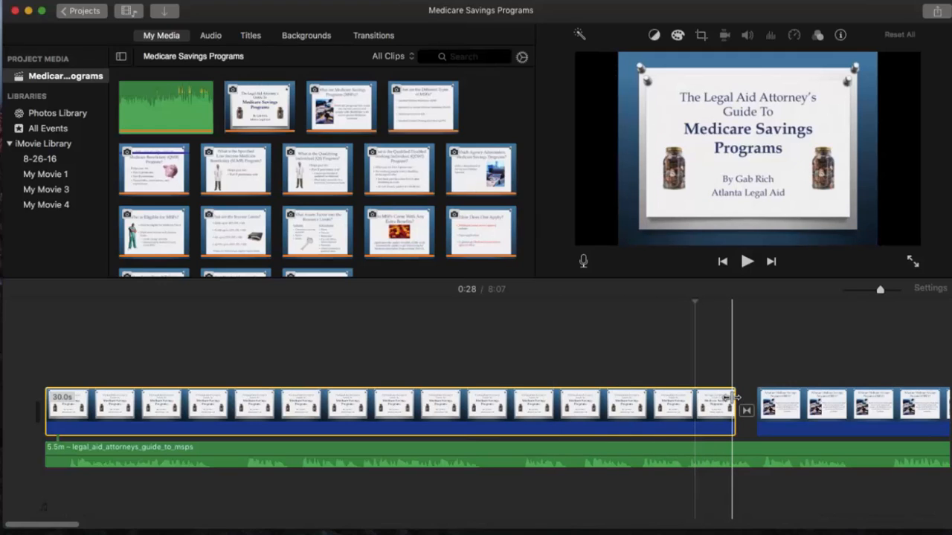
pyautogui.moveTo(731, 409); pyautogui.dragTo(424, 409)
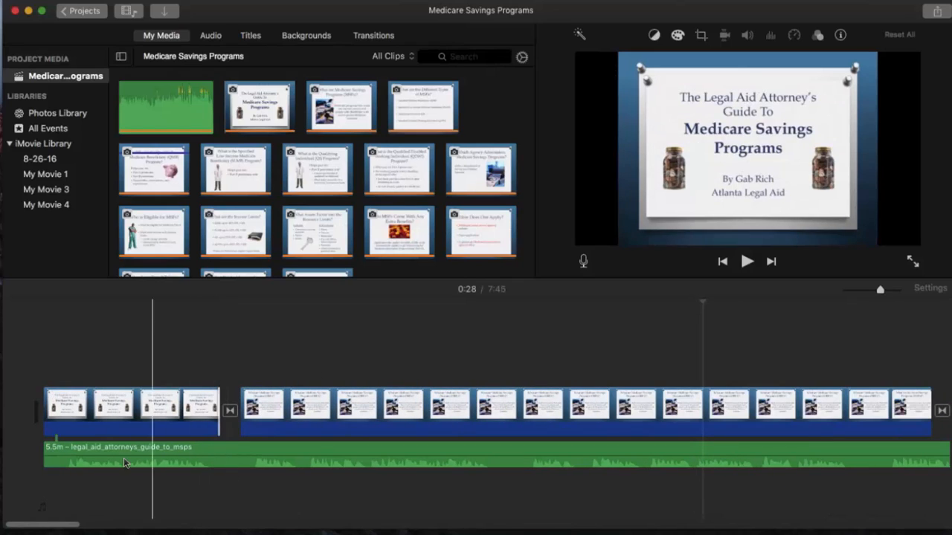
# Trim the second slide to about 18.3 seconds to match the narration
pyautogui.click(268, 468)
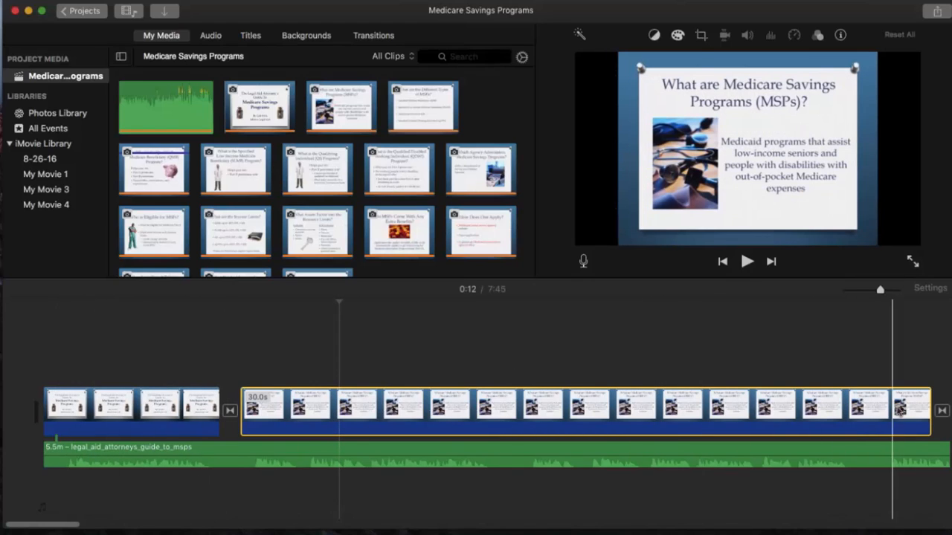
pyautogui.moveTo(929, 409); pyautogui.dragTo(657, 424)
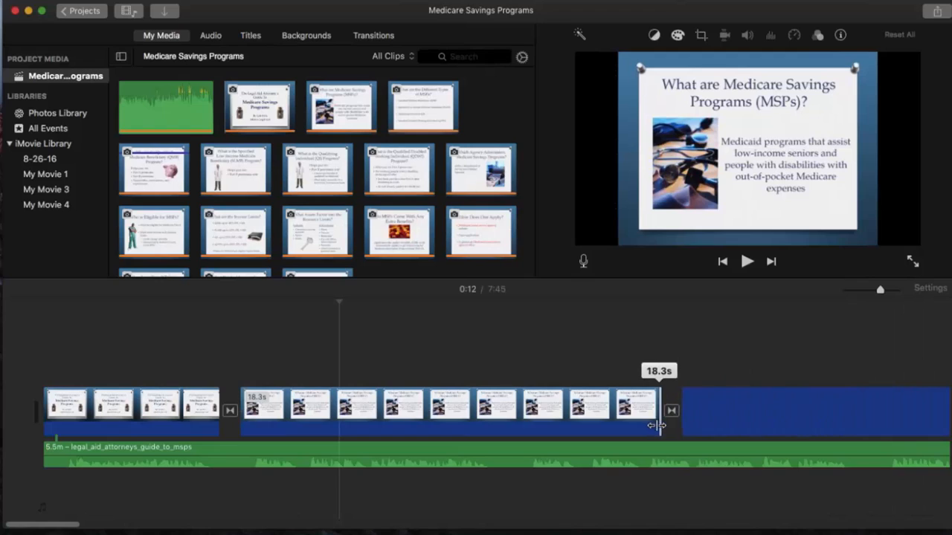
pyautogui.moveTo(657, 425); pyautogui.dragTo(494, 434)
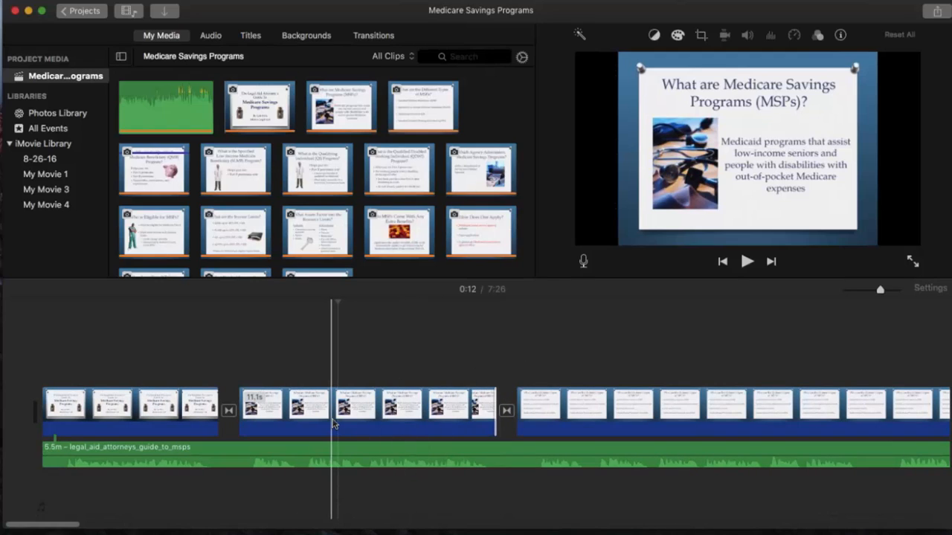
pyautogui.click(652, 404)
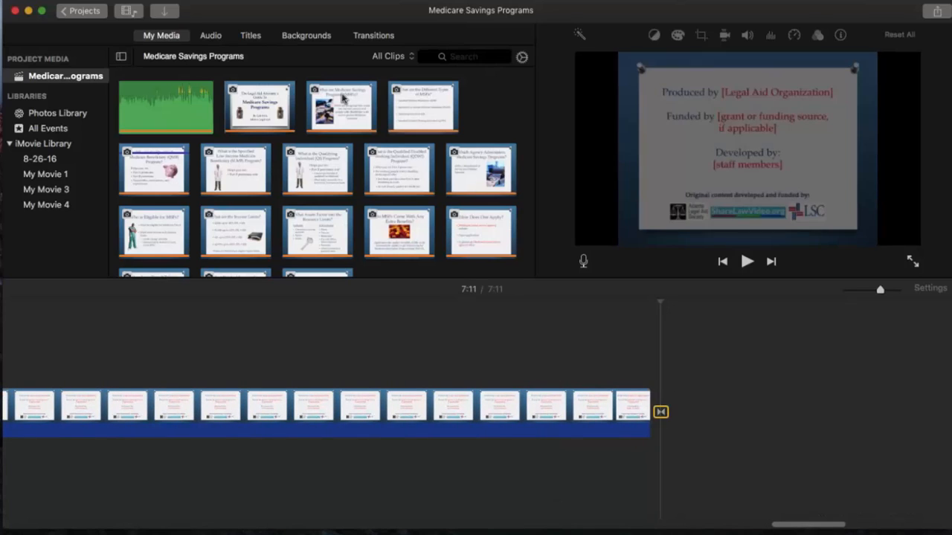
pyautogui.moveTo(364, 26)
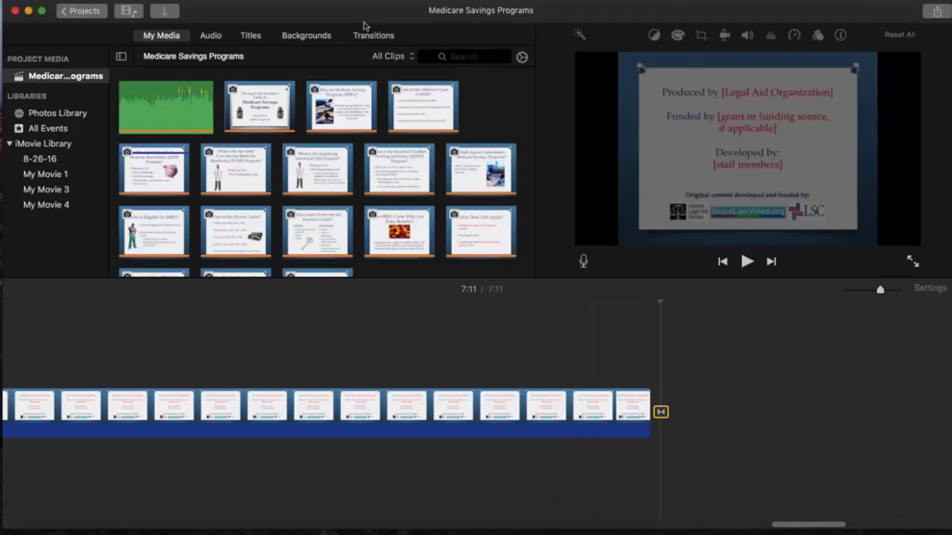
# Add a Fade to Black transition at the end of the movie
pyautogui.click(374, 36)
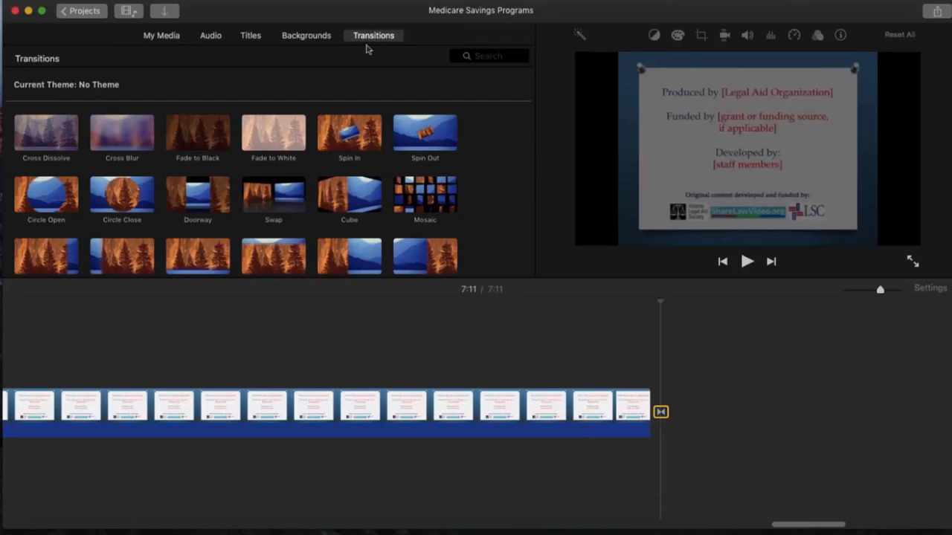
pyautogui.click(196, 134)
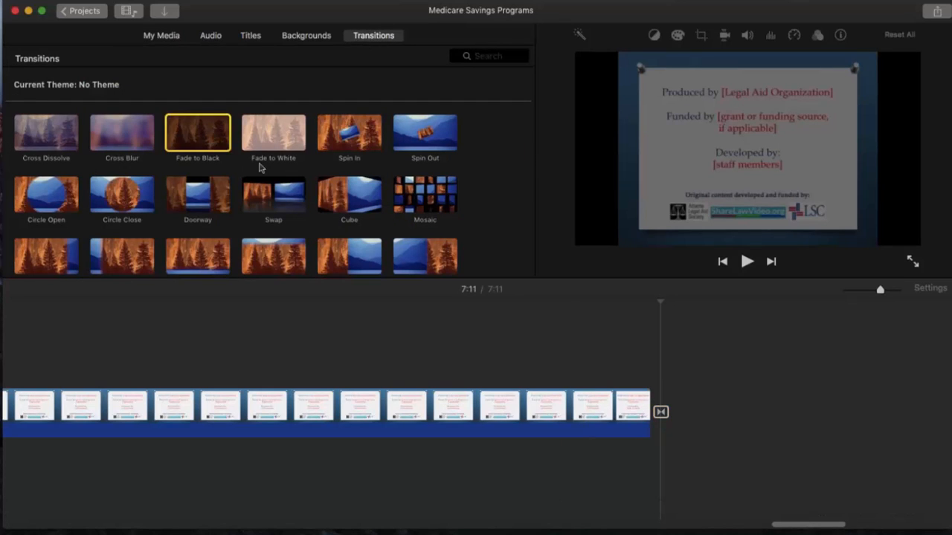
pyautogui.moveTo(661, 412)
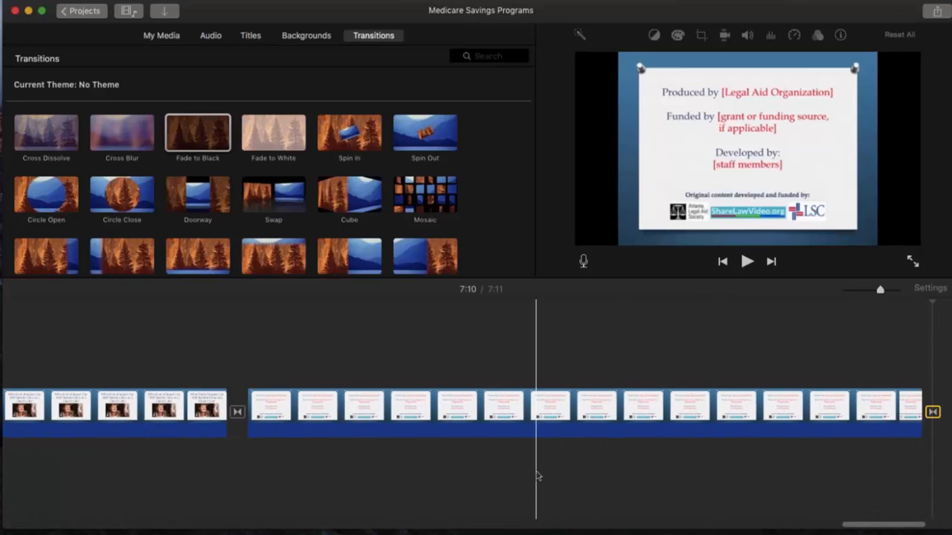
pyautogui.moveTo(536, 414); pyautogui.dragTo(856, 413)
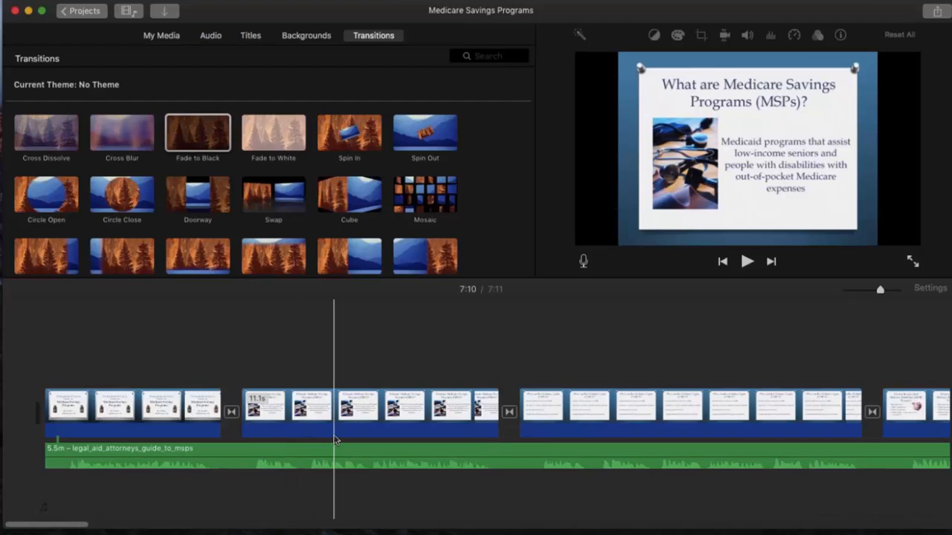
pyautogui.moveTo(335, 439)
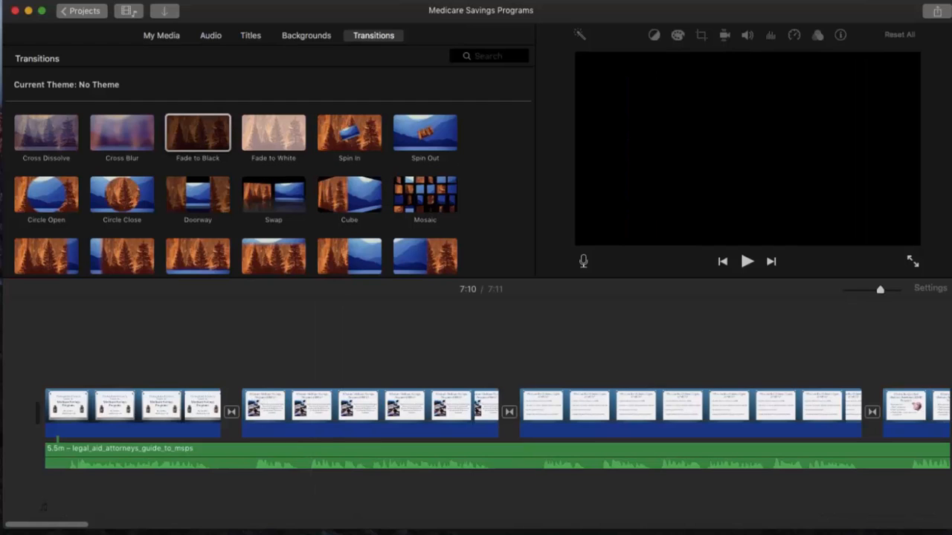
# Export the movie via File > Share > File at 720p High quality, saved to the Desktop
pyautogui.click(45, 9)
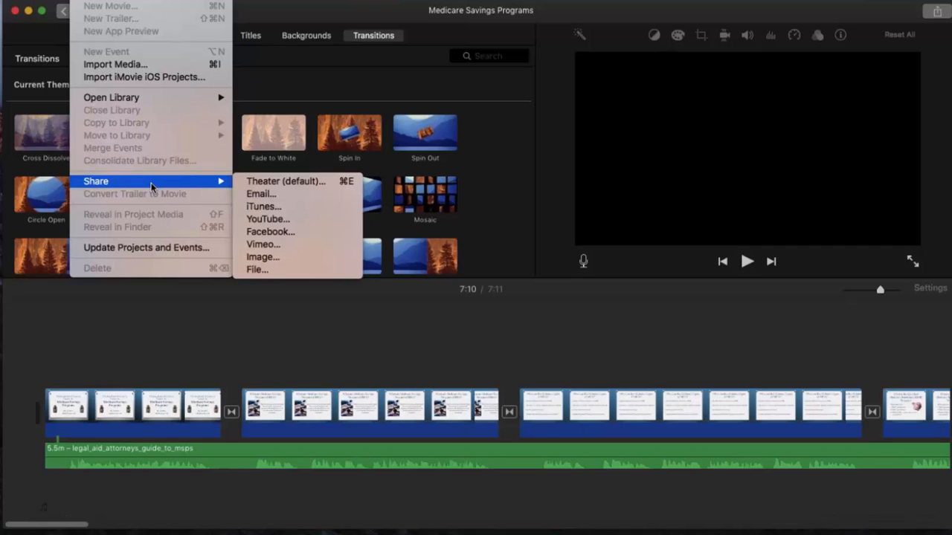
pyautogui.moveTo(256, 270)
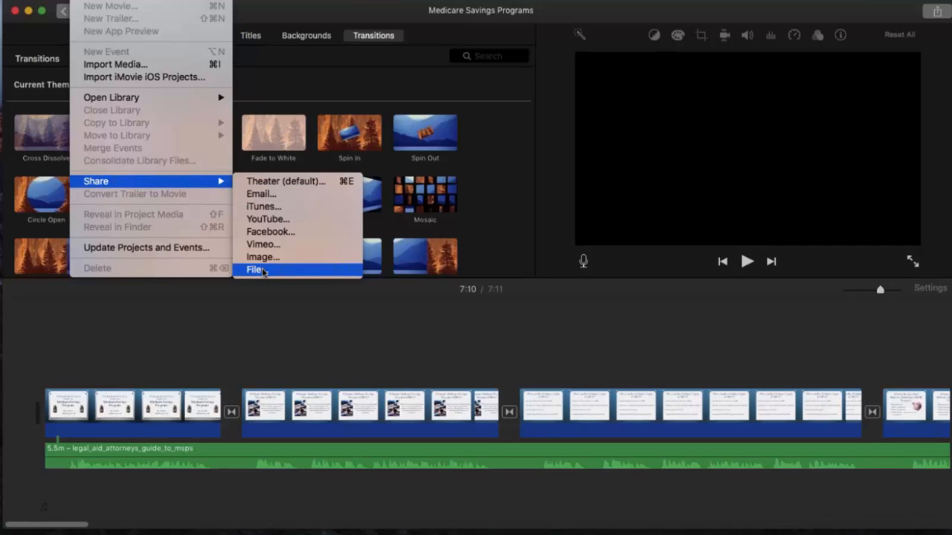
pyautogui.click(256, 270)
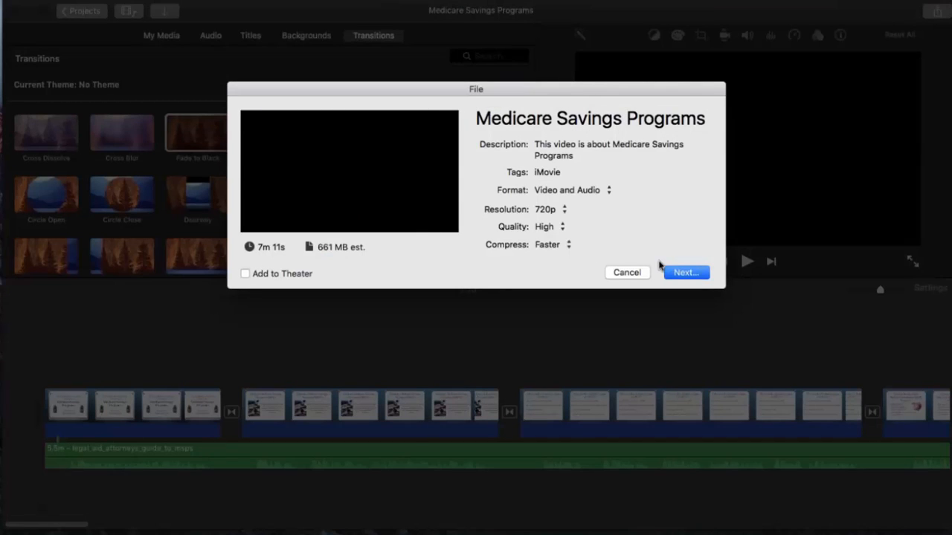
pyautogui.click(683, 272)
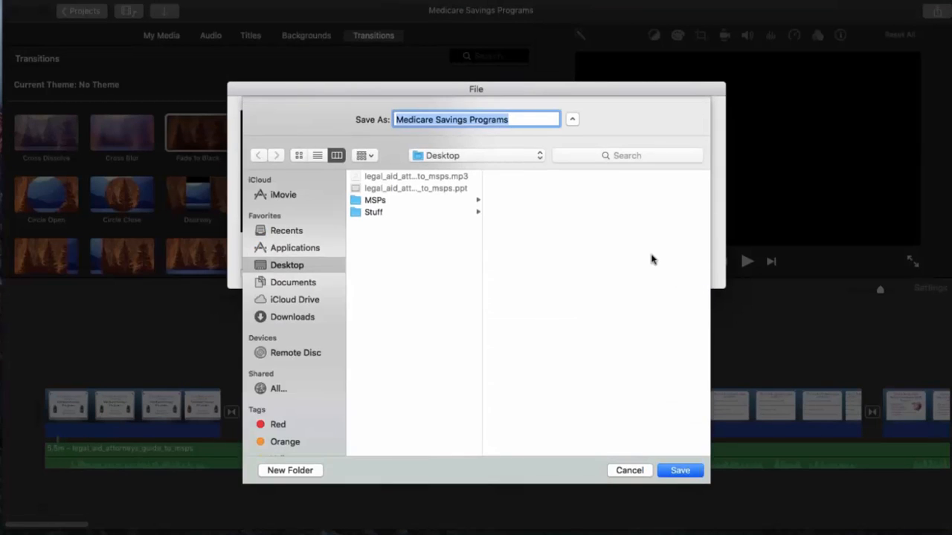
pyautogui.click(678, 470)
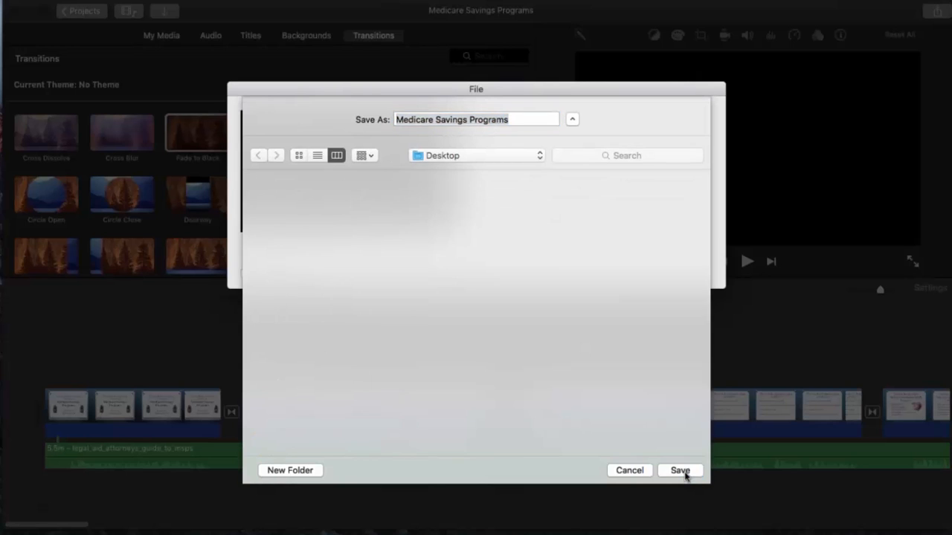
pyautogui.click(679, 470)
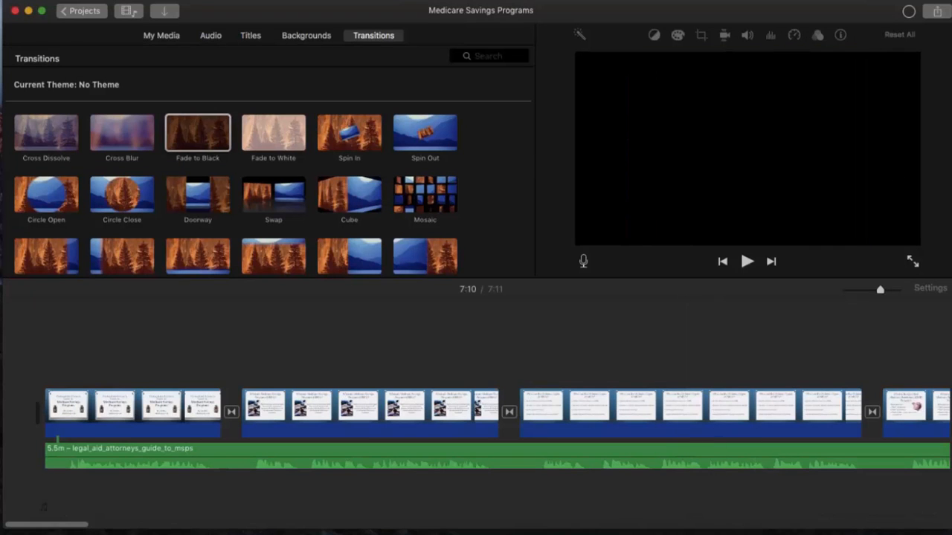
pyautogui.moveTo(931, 39)
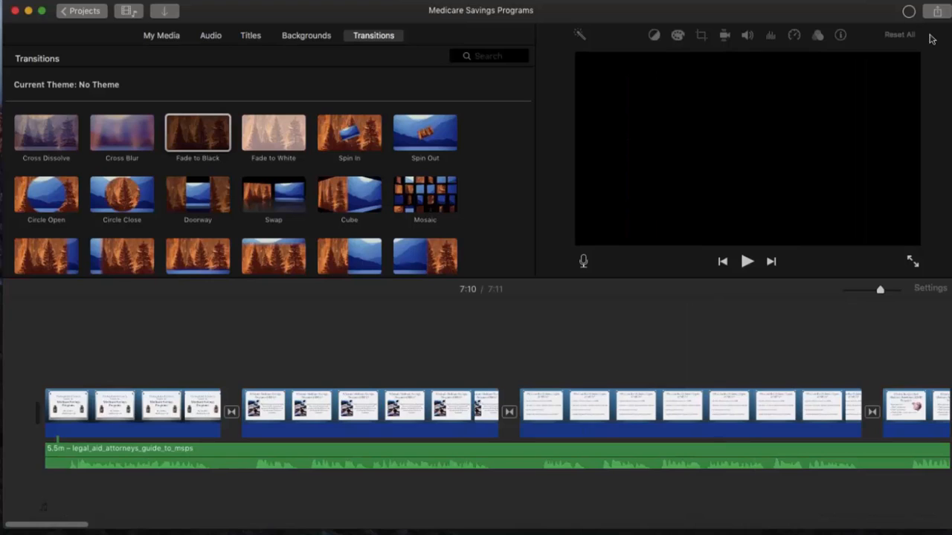
pyautogui.click(936, 10)
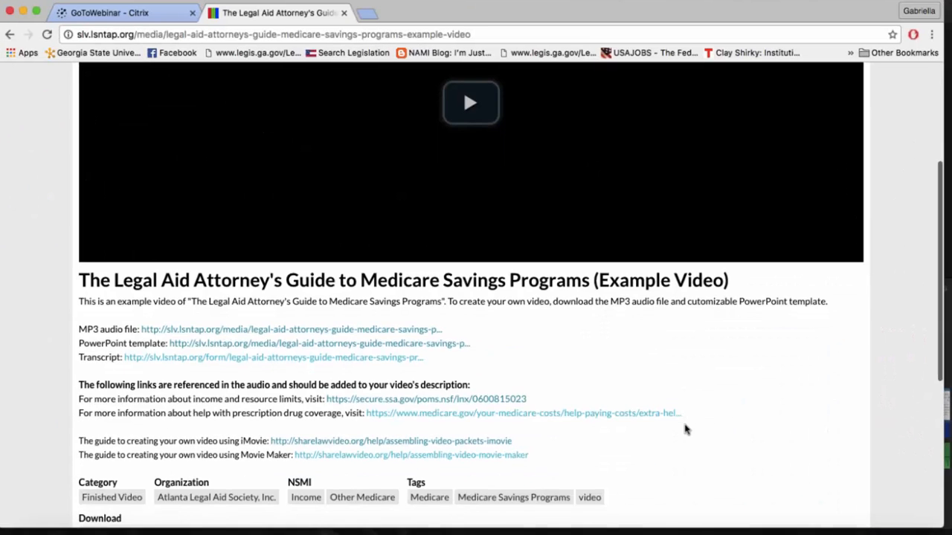
# Scroll down the Medicare Savings Programs example video page to its download terms
pyautogui.scroll(-3)
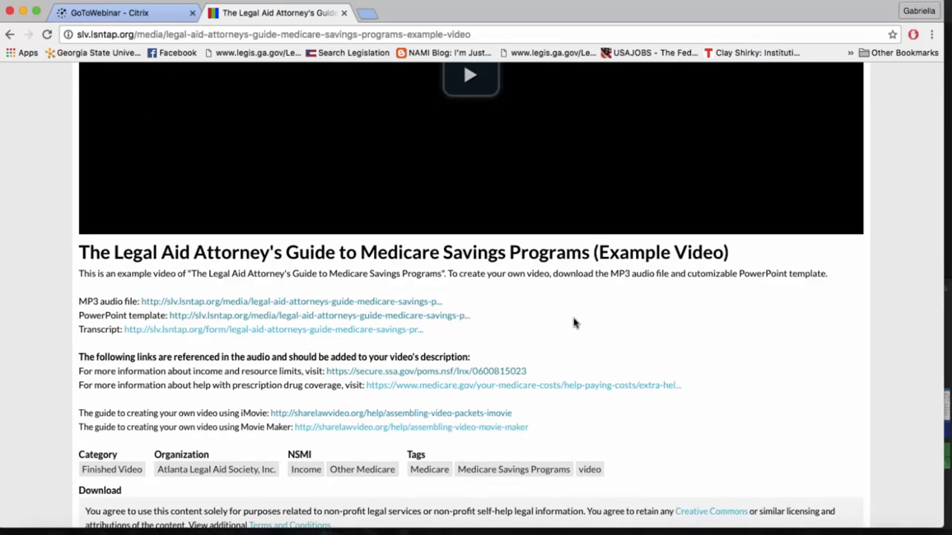
pyautogui.moveTo(545, 339)
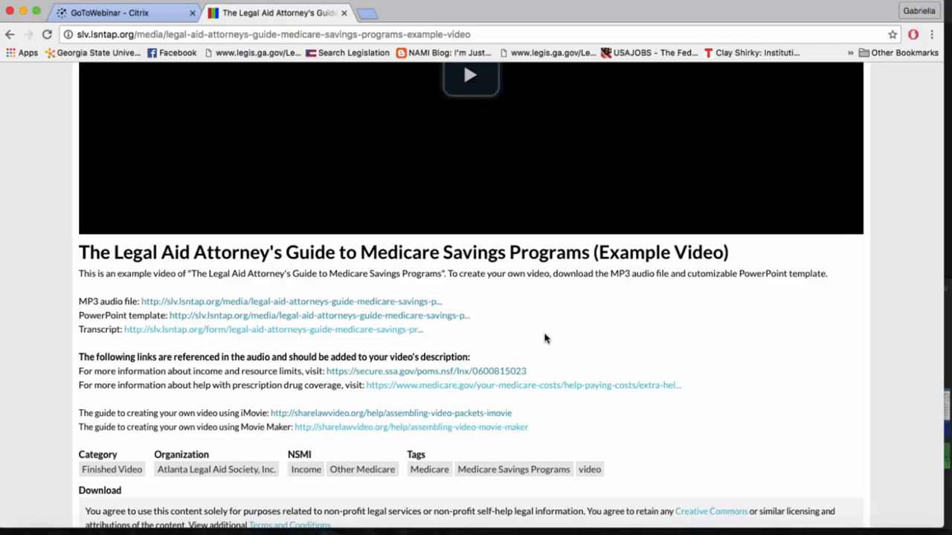
pyautogui.moveTo(387, 336)
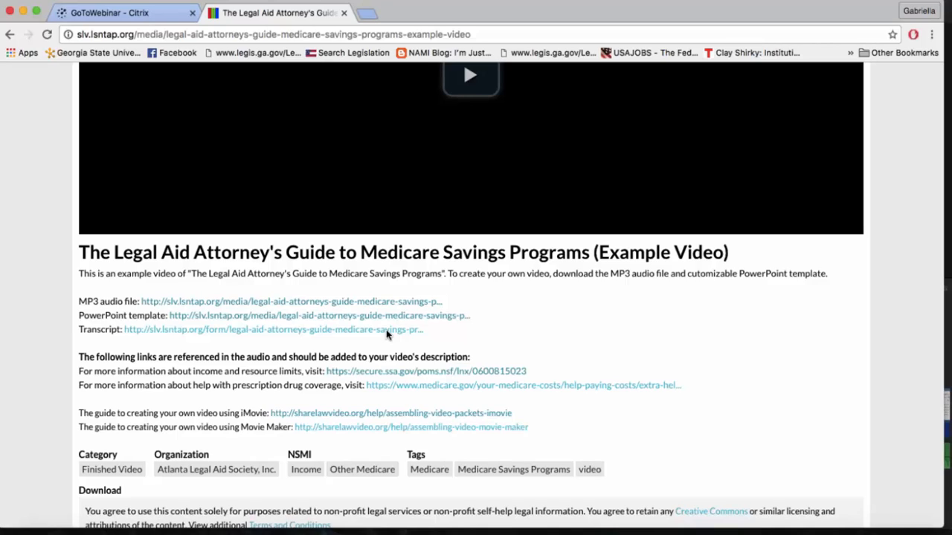
pyautogui.moveTo(657, 526)
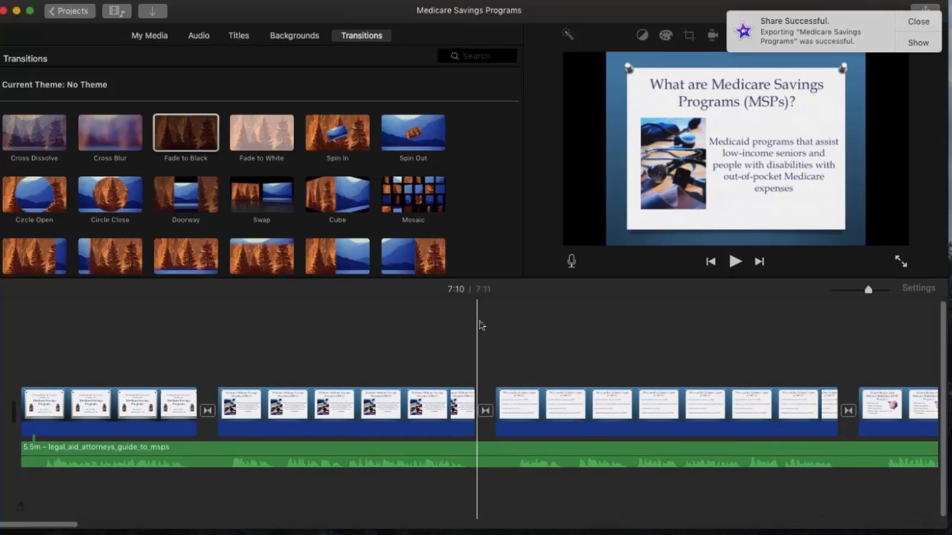
# Bring iMovie forward and close the Share Successful notification
pyautogui.click(549, 339)
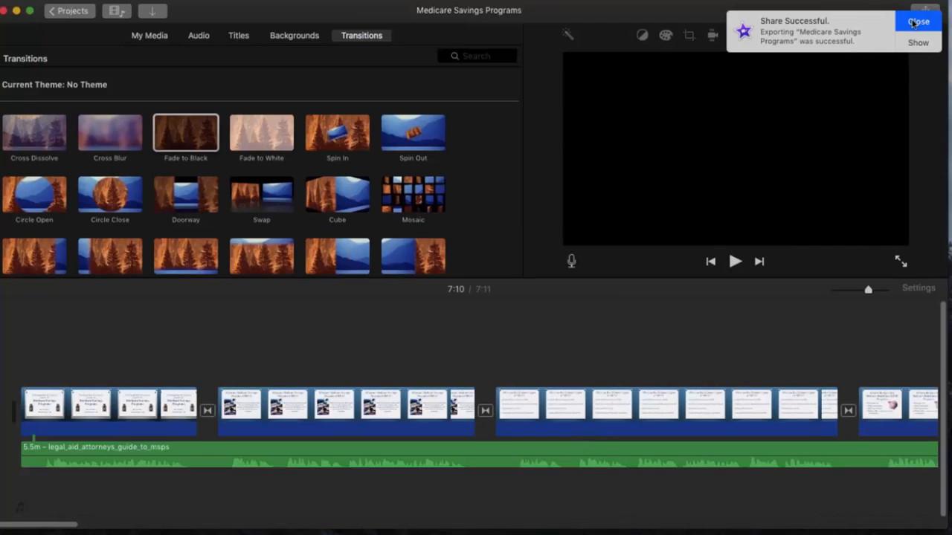
pyautogui.click(917, 23)
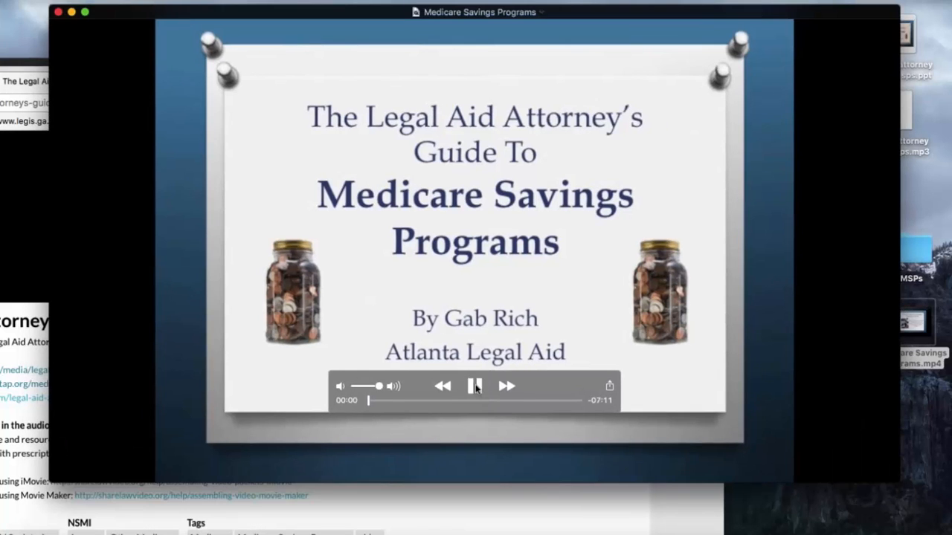
# Play the exported MP4 through its opening slides in QuickTime, pause, and close the window
pyautogui.click(475, 386)
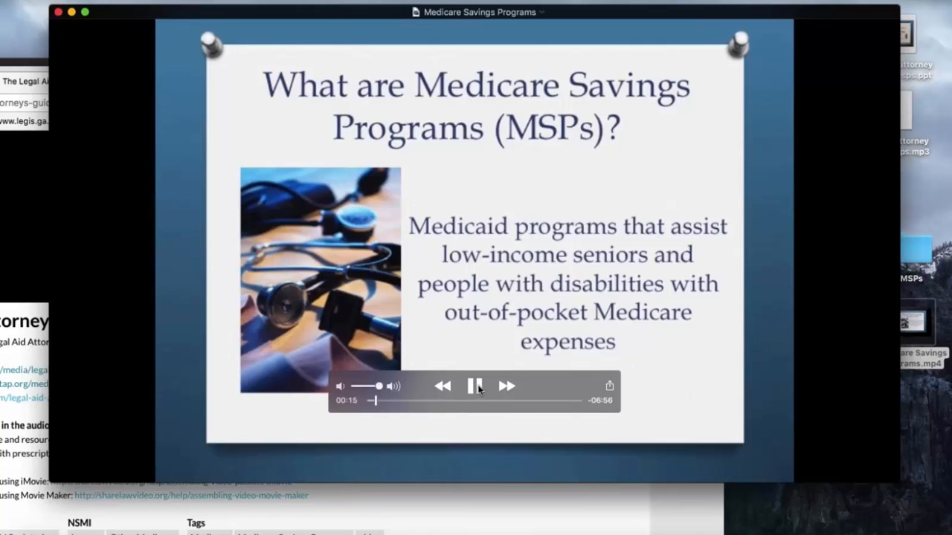
pyautogui.click(476, 386)
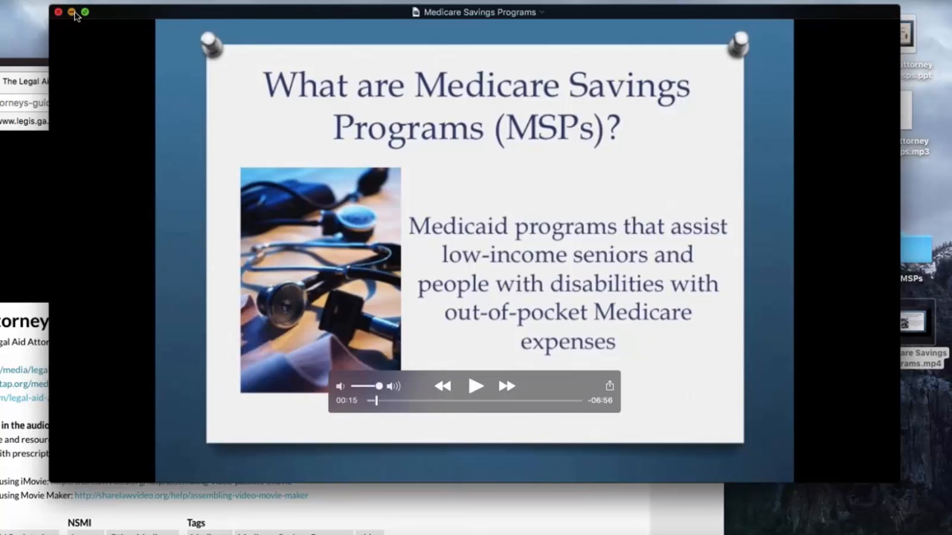
pyautogui.click(59, 12)
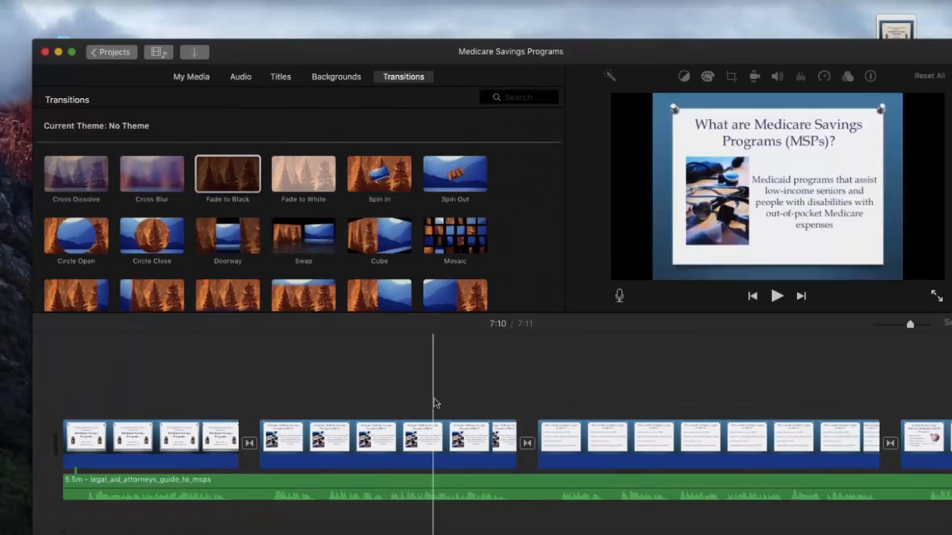
pyautogui.click(38, 3)
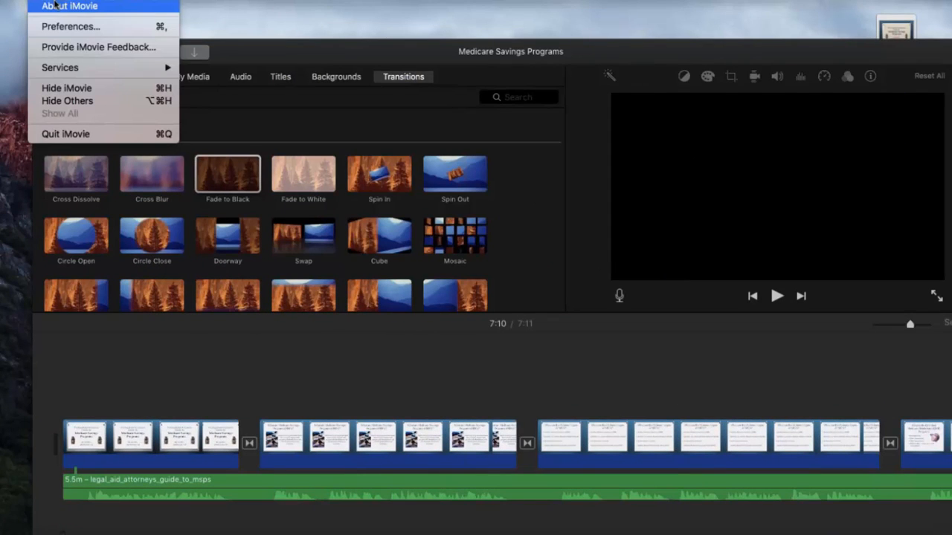
pyautogui.click(69, 6)
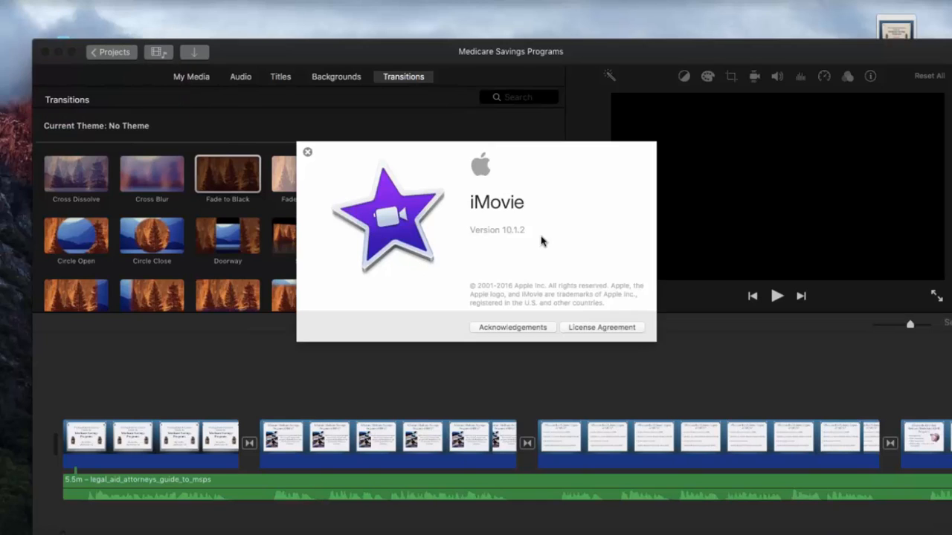
pyautogui.moveTo(524, 238)
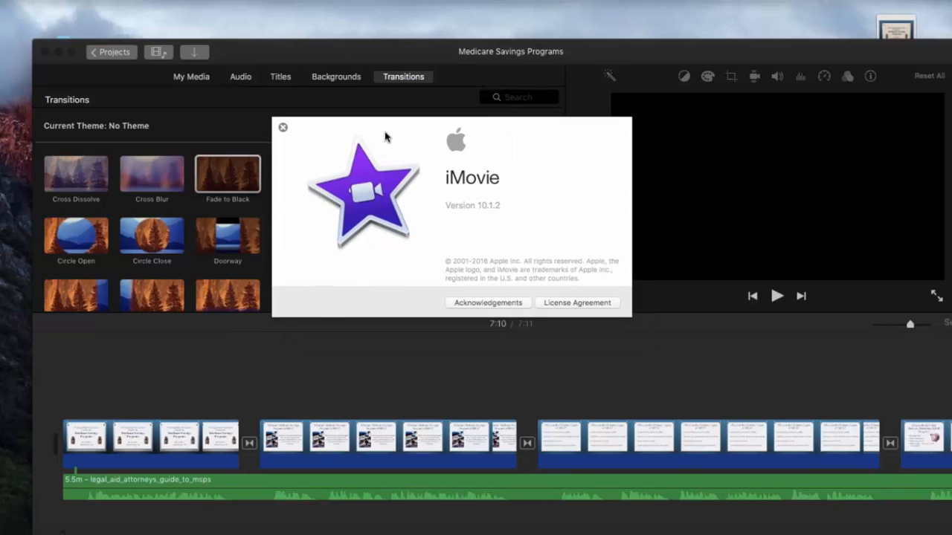
pyautogui.moveTo(291, 128)
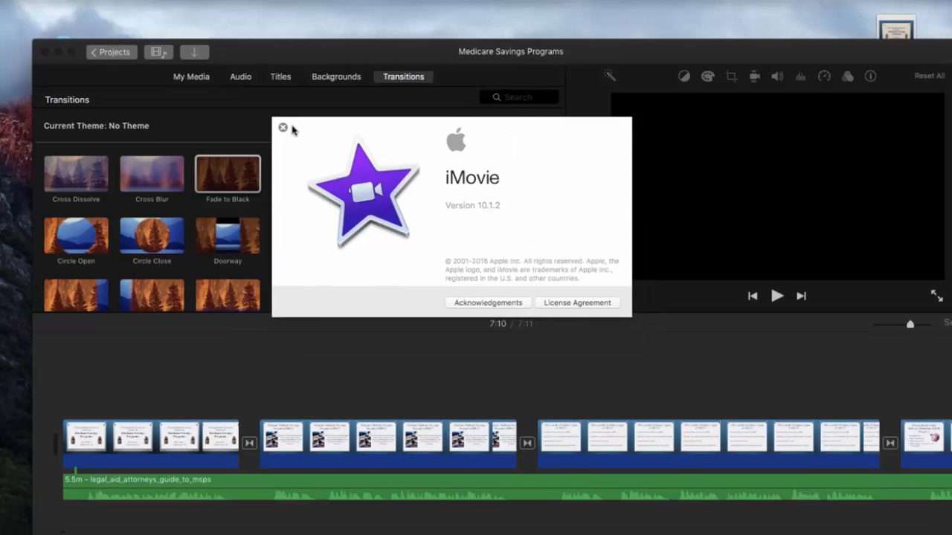
pyautogui.click(282, 128)
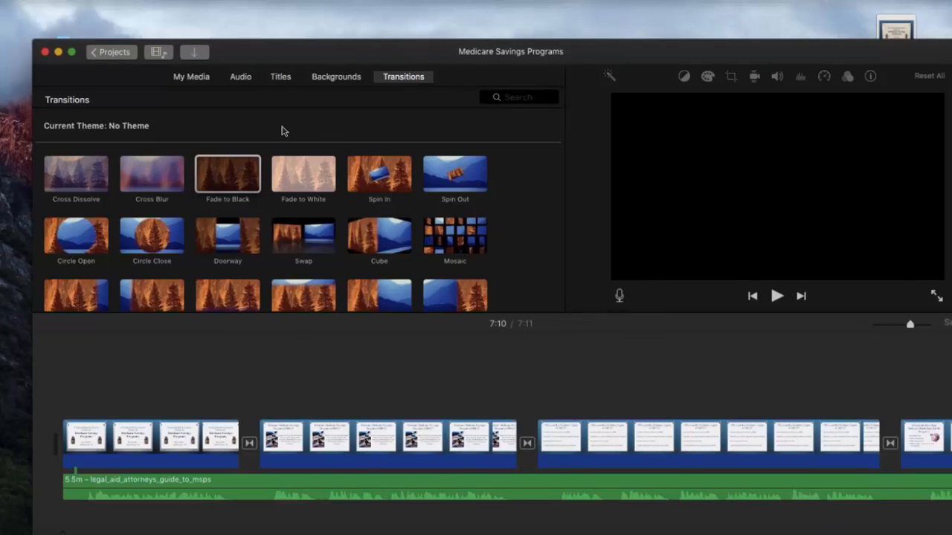